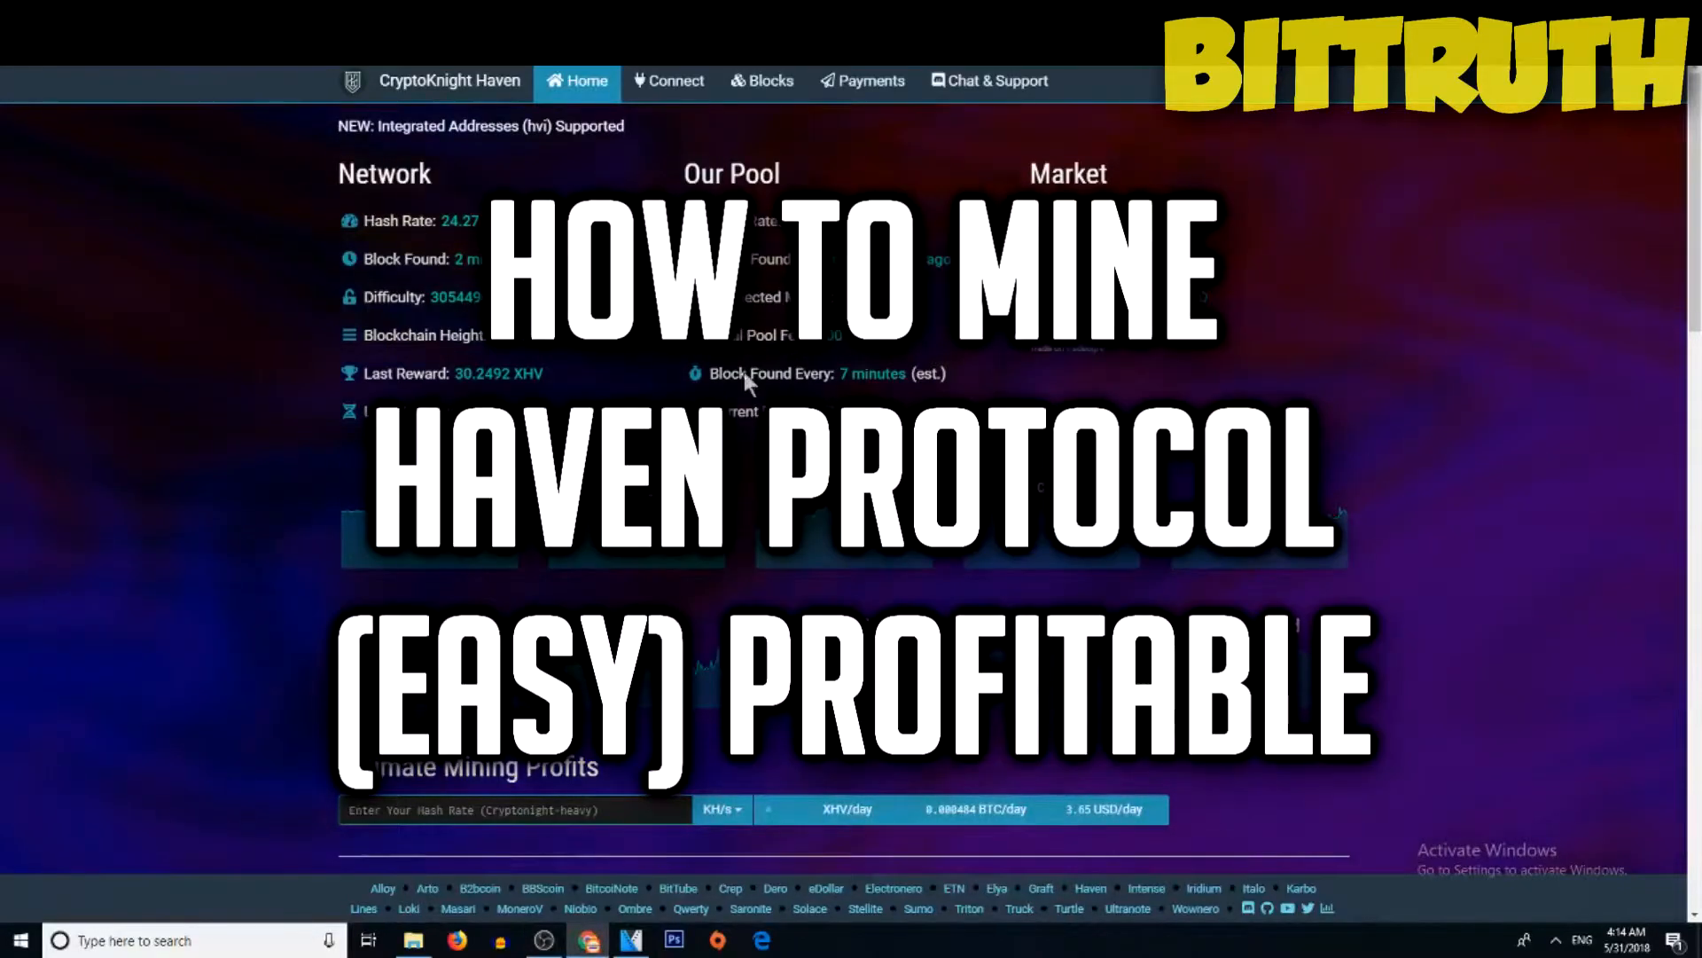
Download the xmr-stak-win64.zip release archive from the xmr-stak GitHub releases page
{"action": "scroll", "scroll_direction": "down", "scroll_amount": 3}
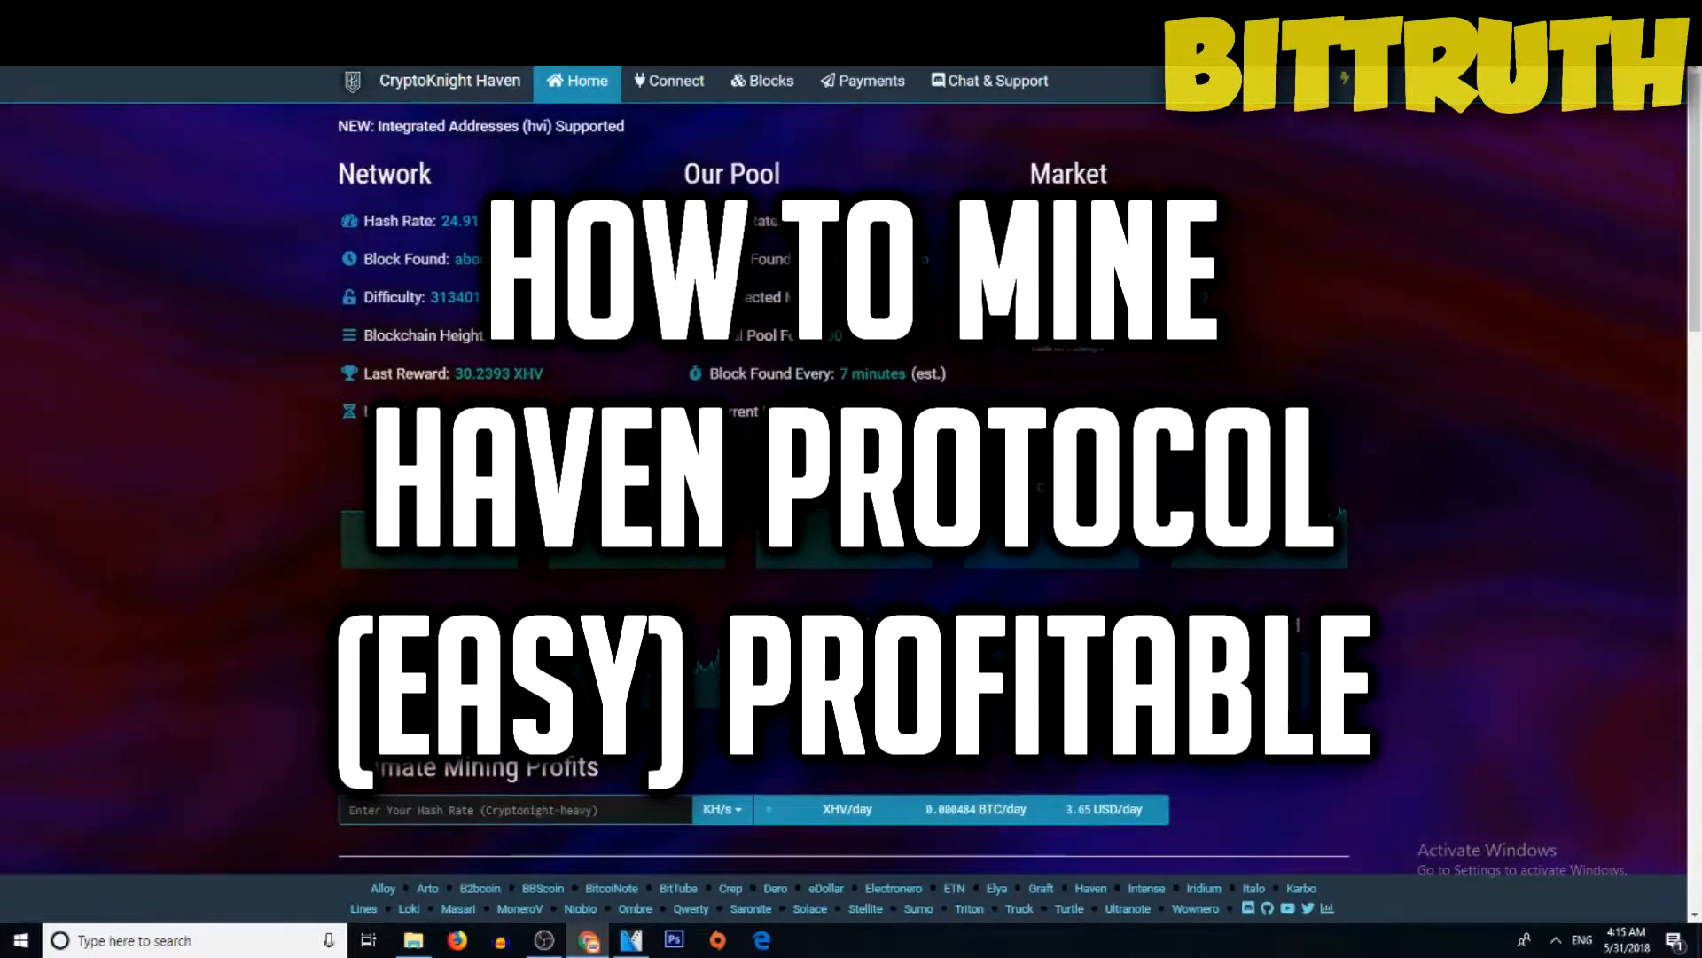
{"action": "scroll", "scroll_direction": "down", "scroll_amount": 3}
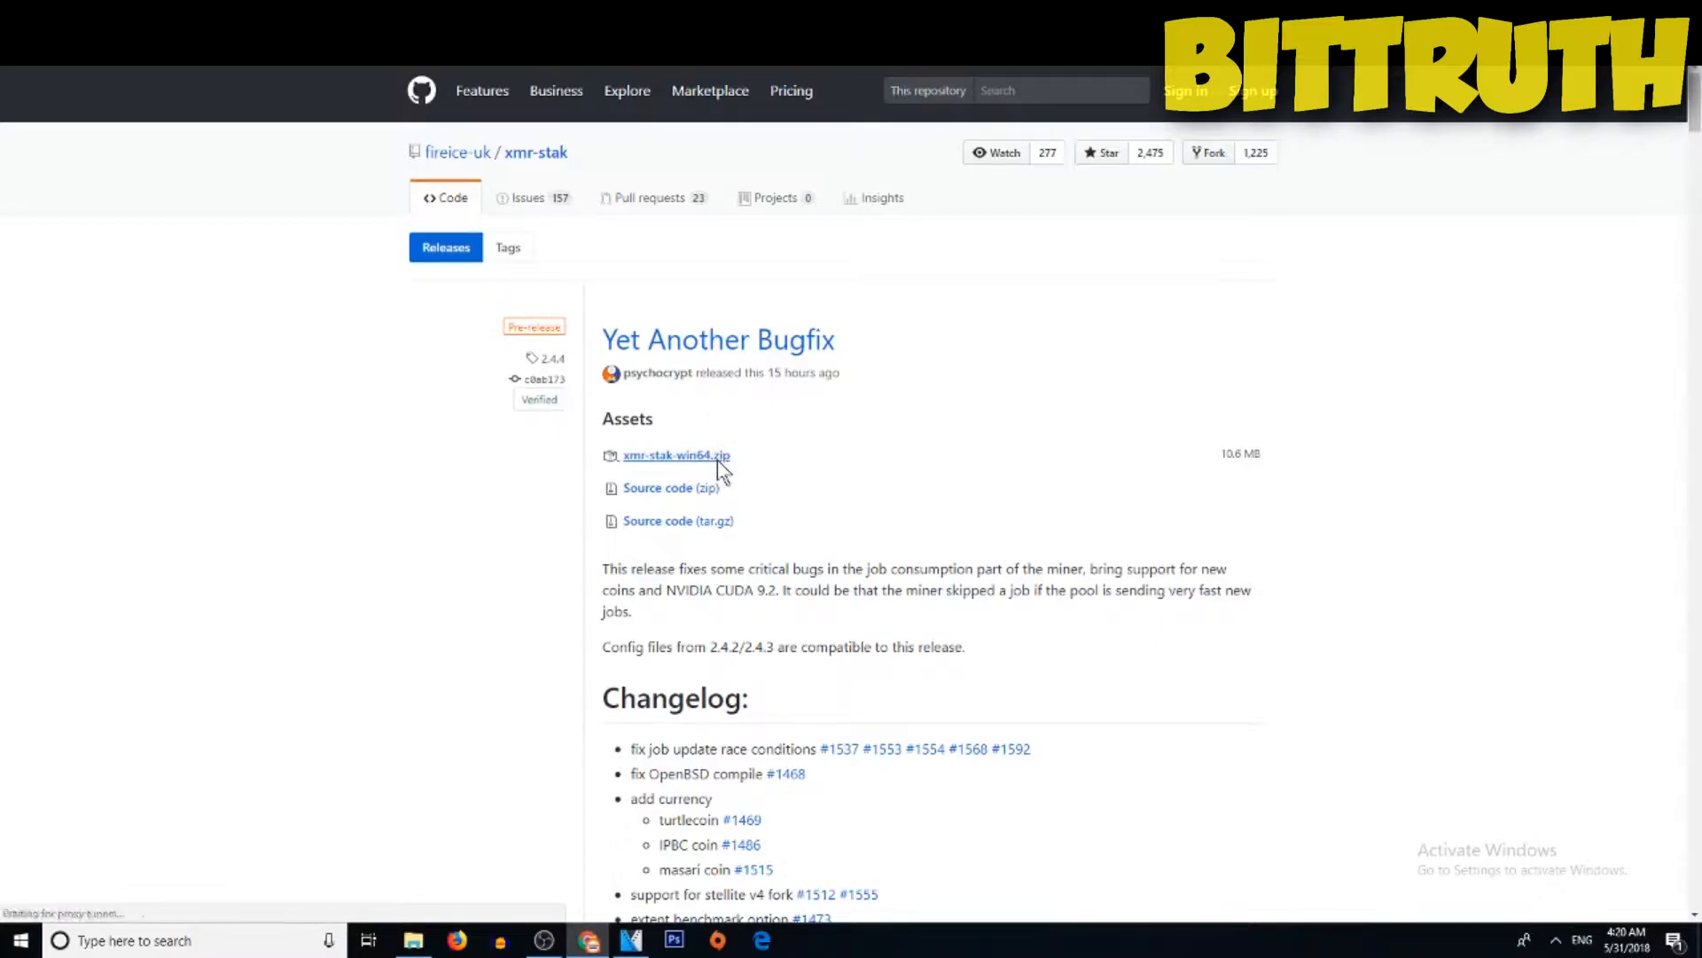
{"action": "left_click", "coordinate": [675, 455]}
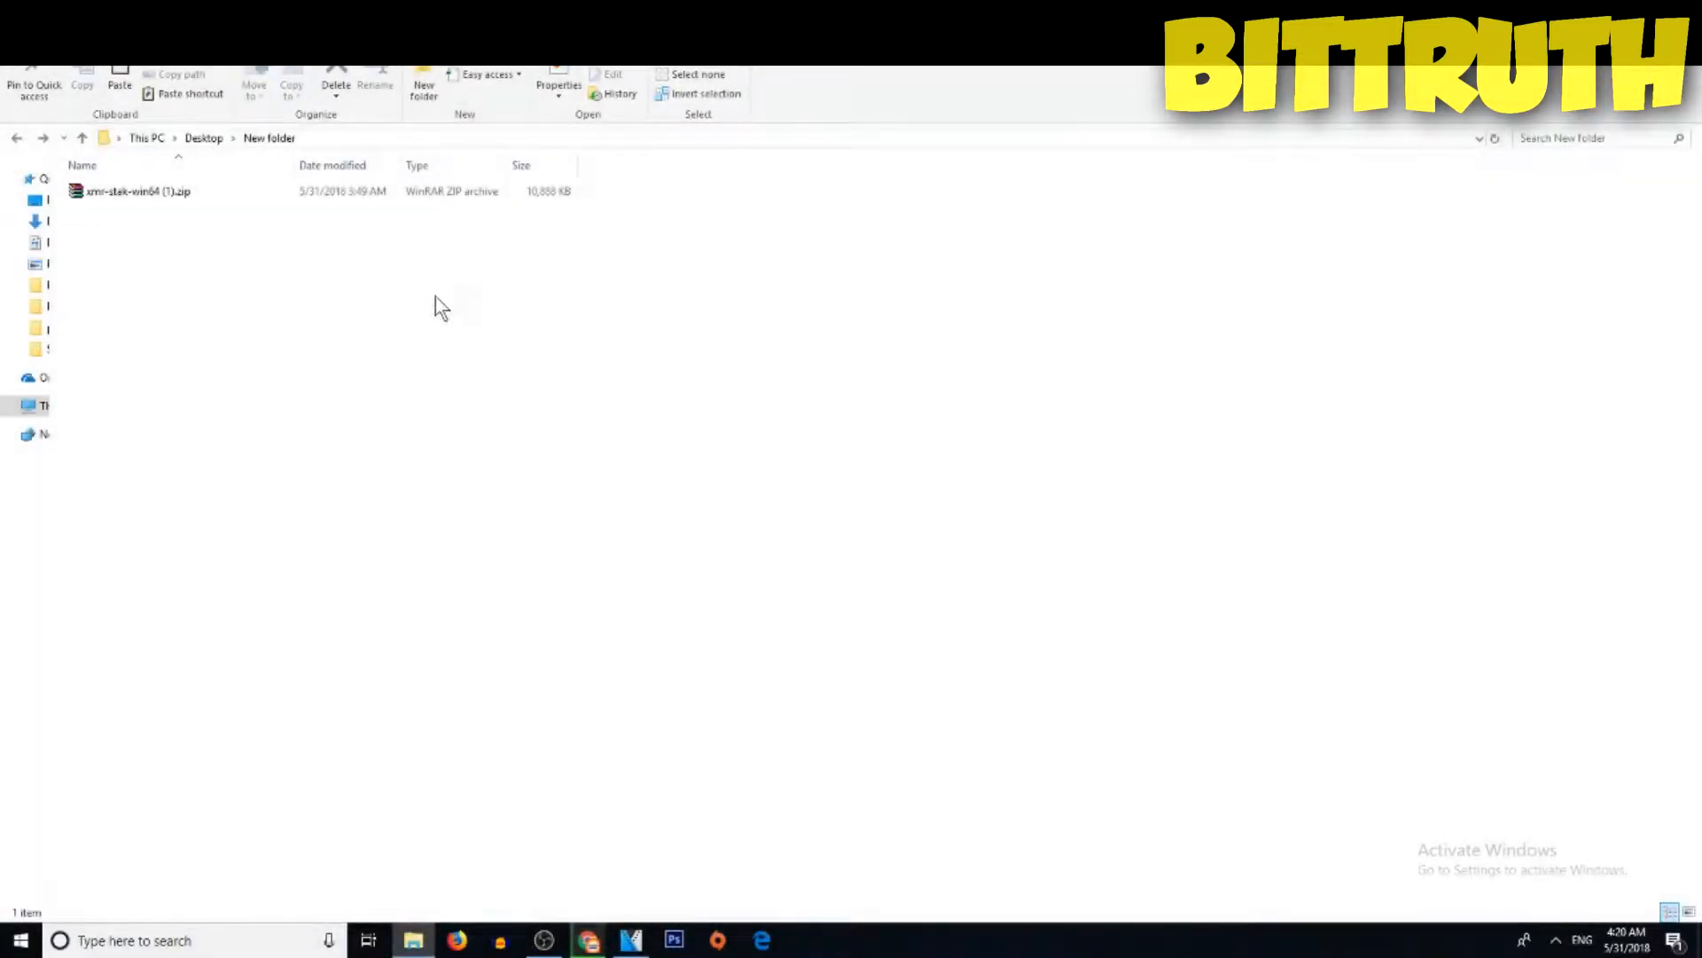
Extract the xmr-stak-win64 zip here, enter its folder and launch xmr-stak.exe
{"action": "right_click", "coordinate": [135, 191]}
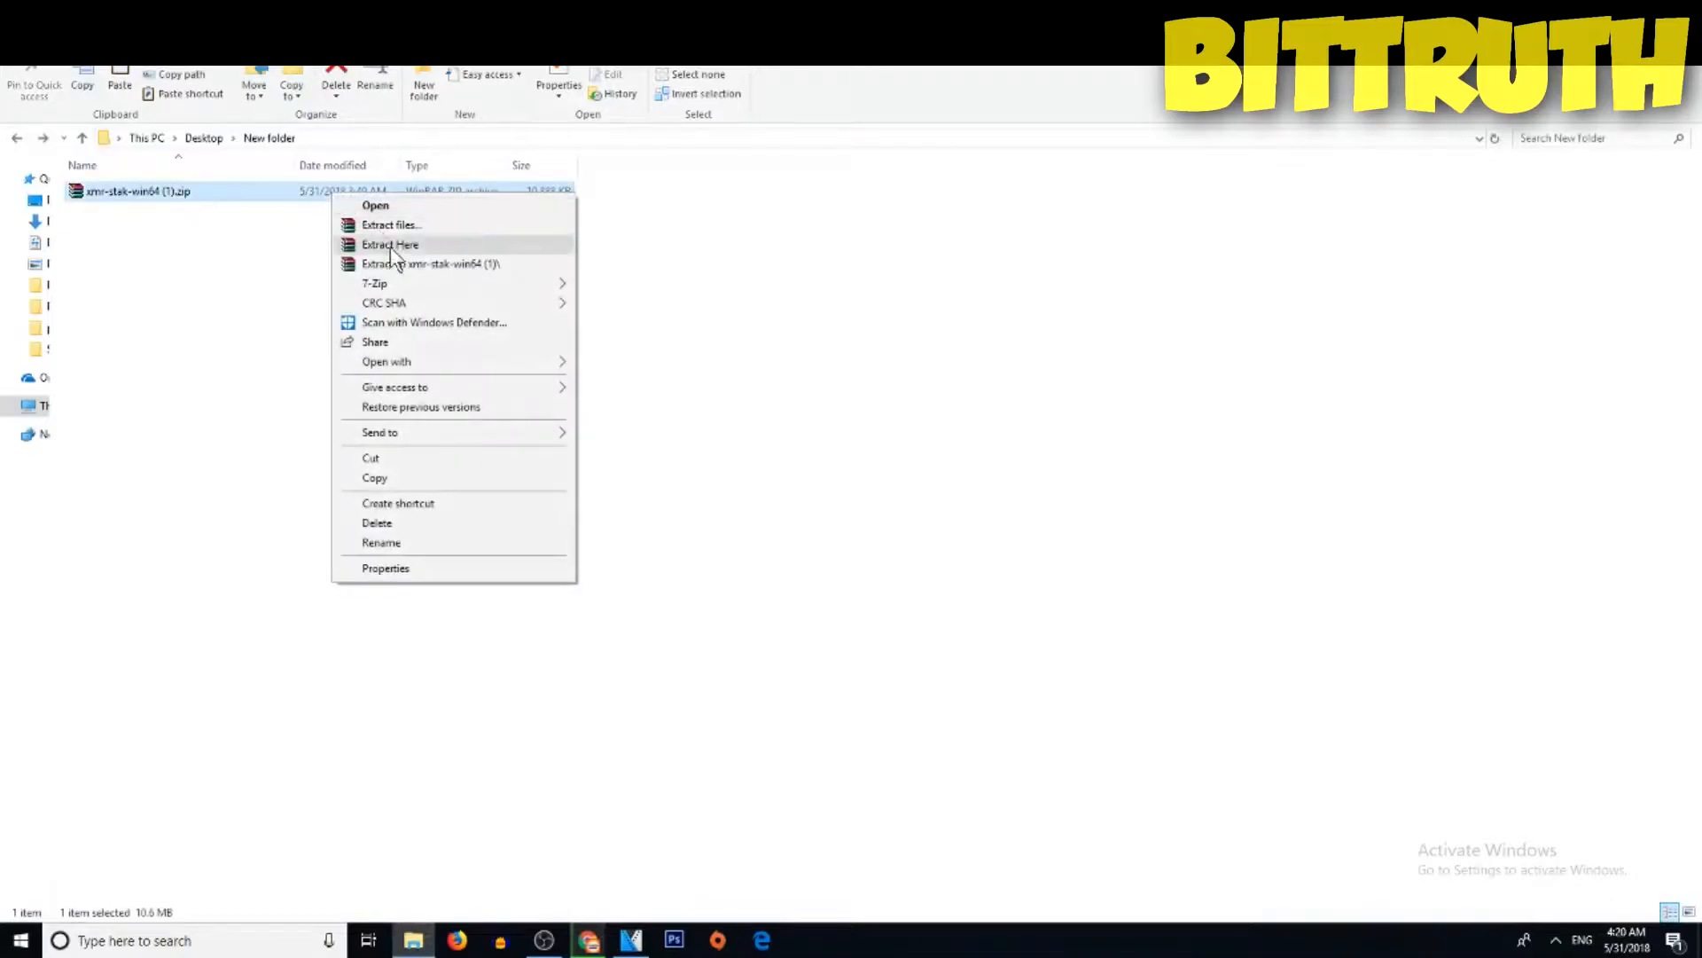
{"action": "mouse_move", "coordinate": [390, 225]}
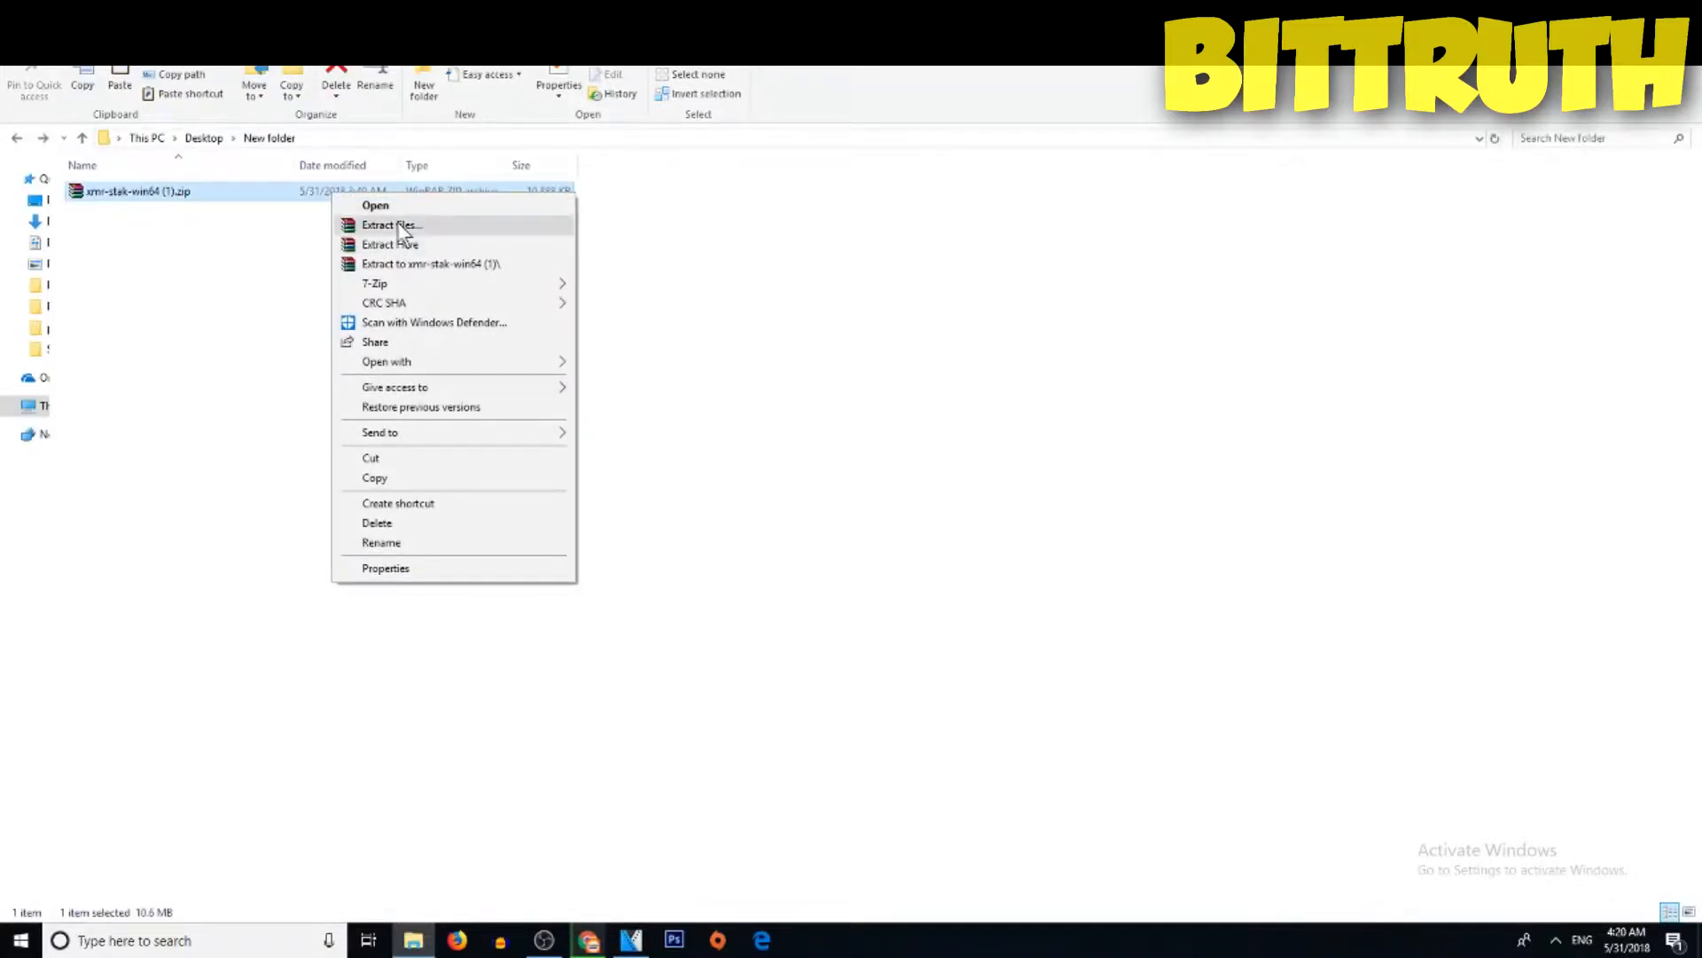
{"action": "left_click", "coordinate": [388, 244]}
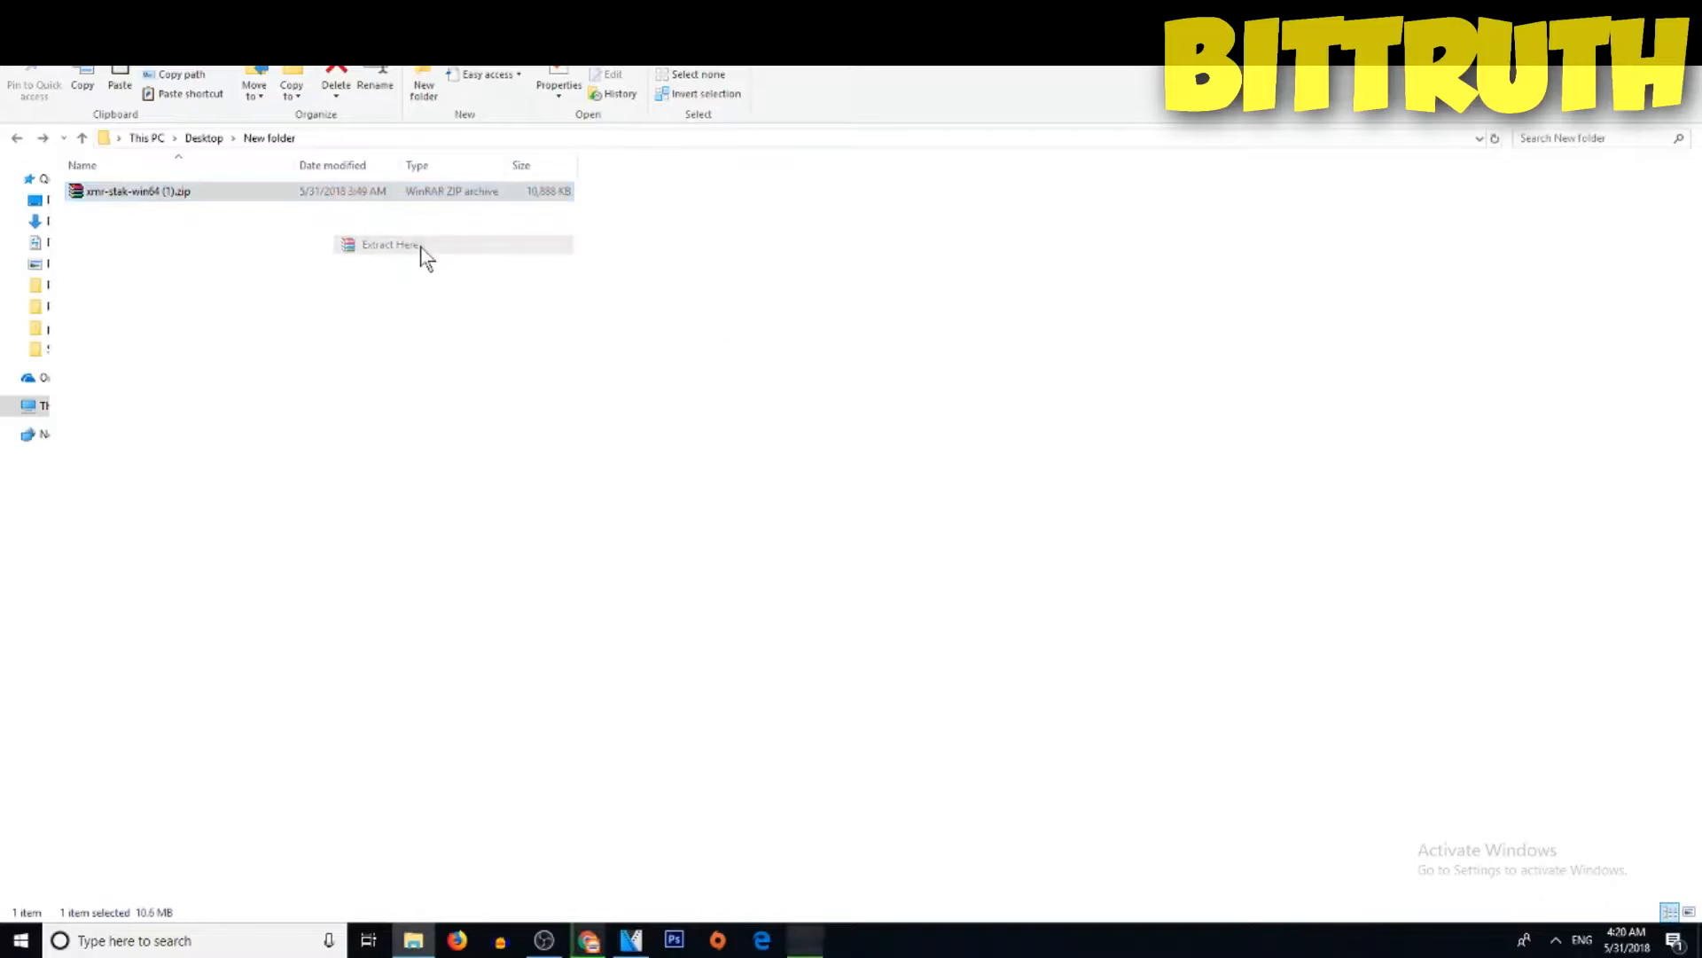
{"action": "left_click", "coordinate": [388, 244]}
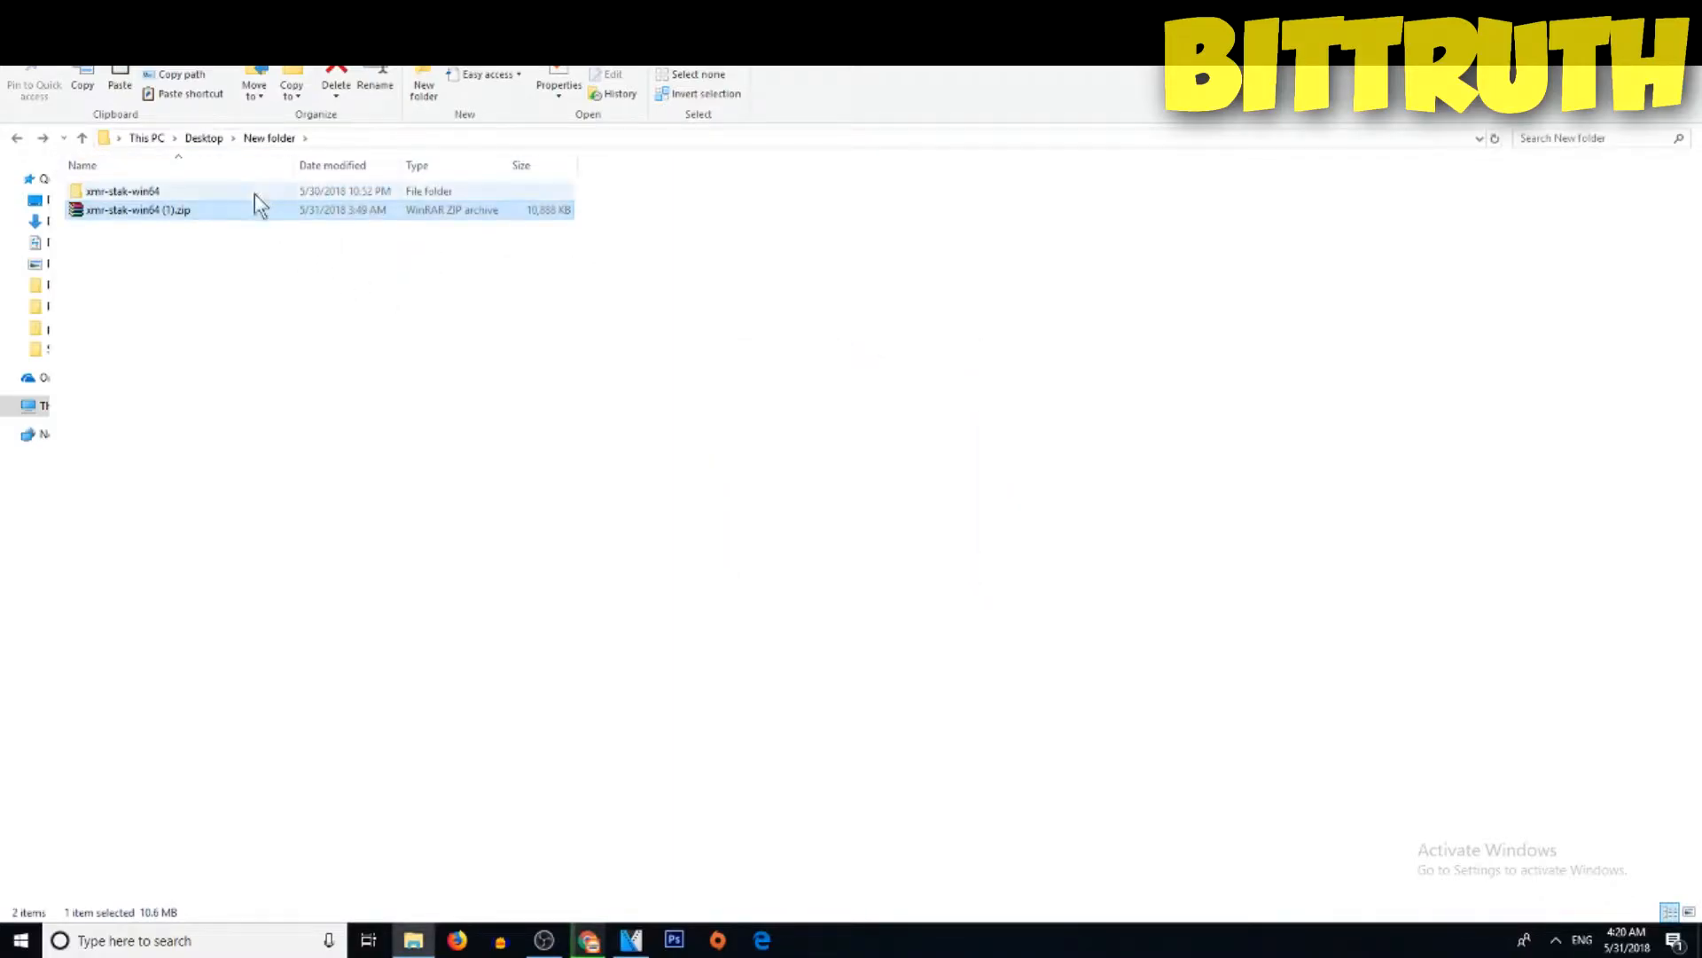
{"action": "double_click", "coordinate": [123, 190]}
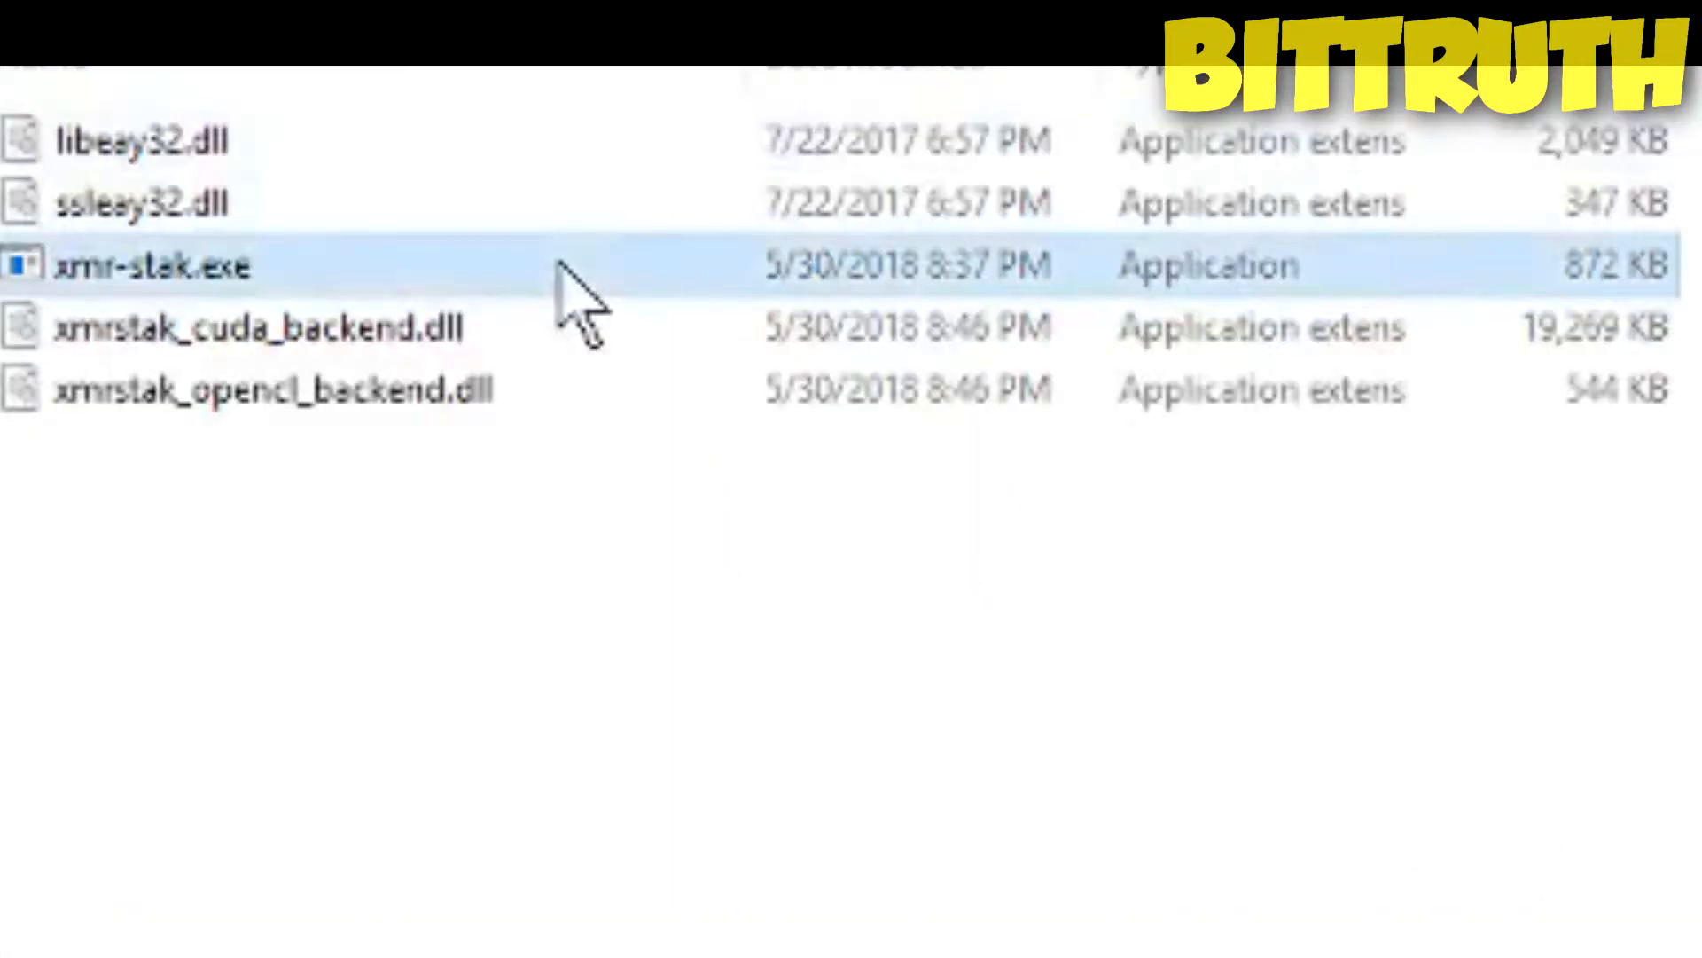
{"action": "double_click", "coordinate": [153, 264]}
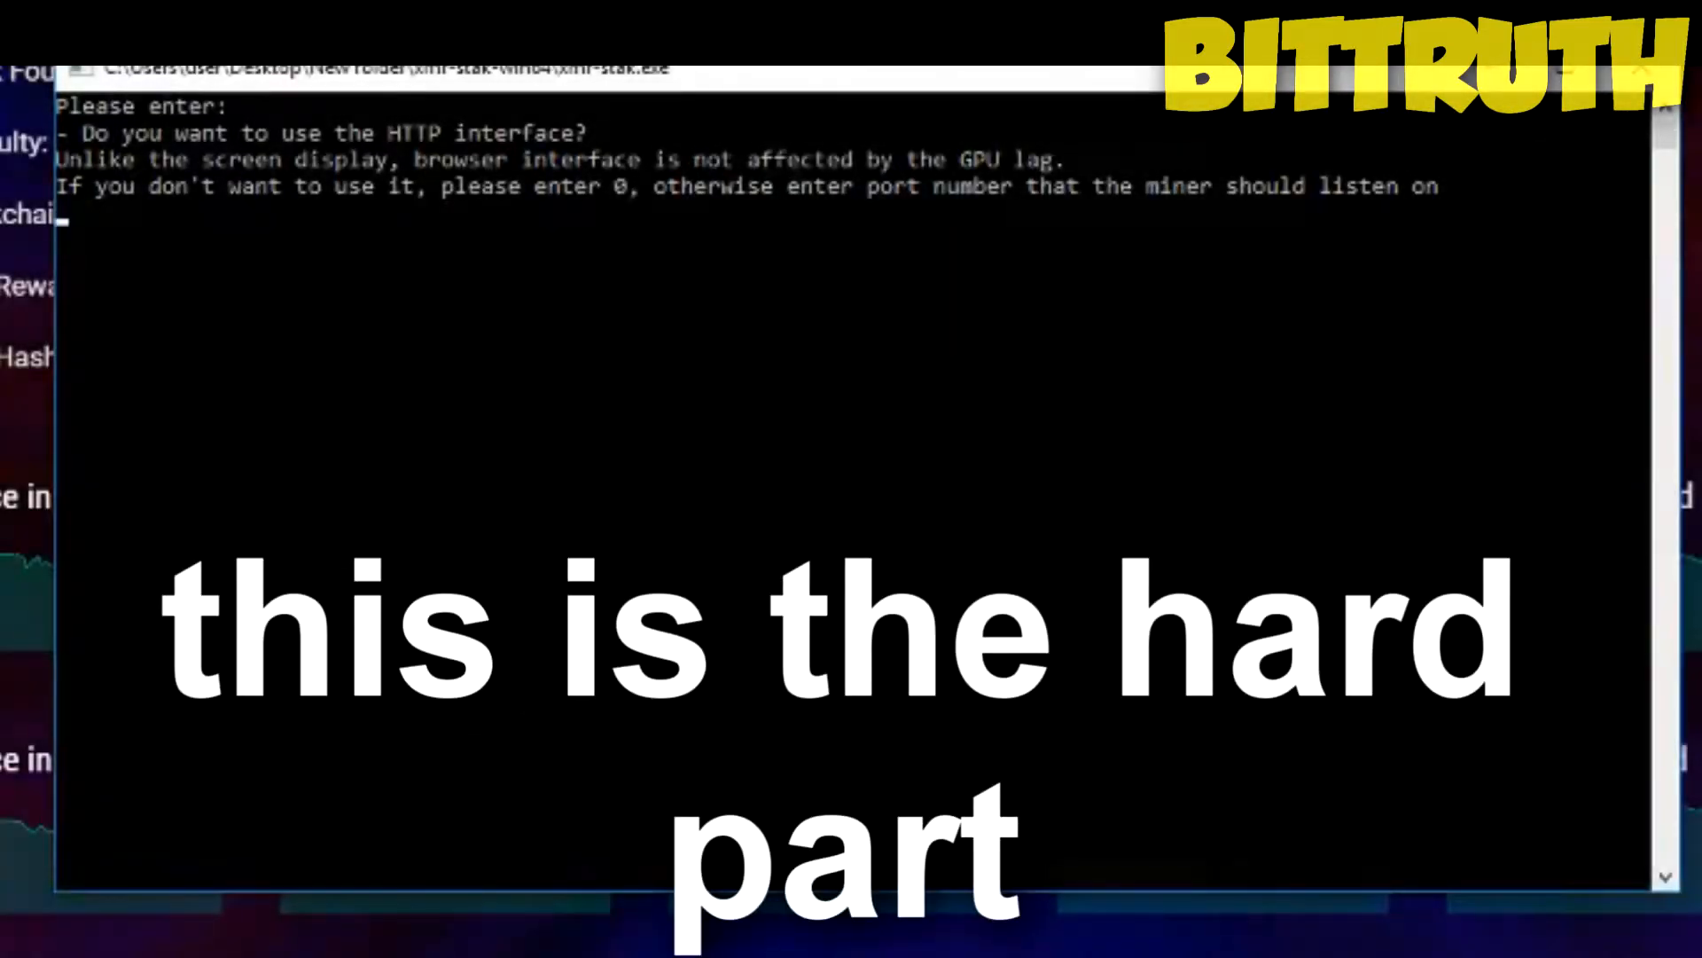
{"action": "mouse_move", "coordinate": [1096, 477]}
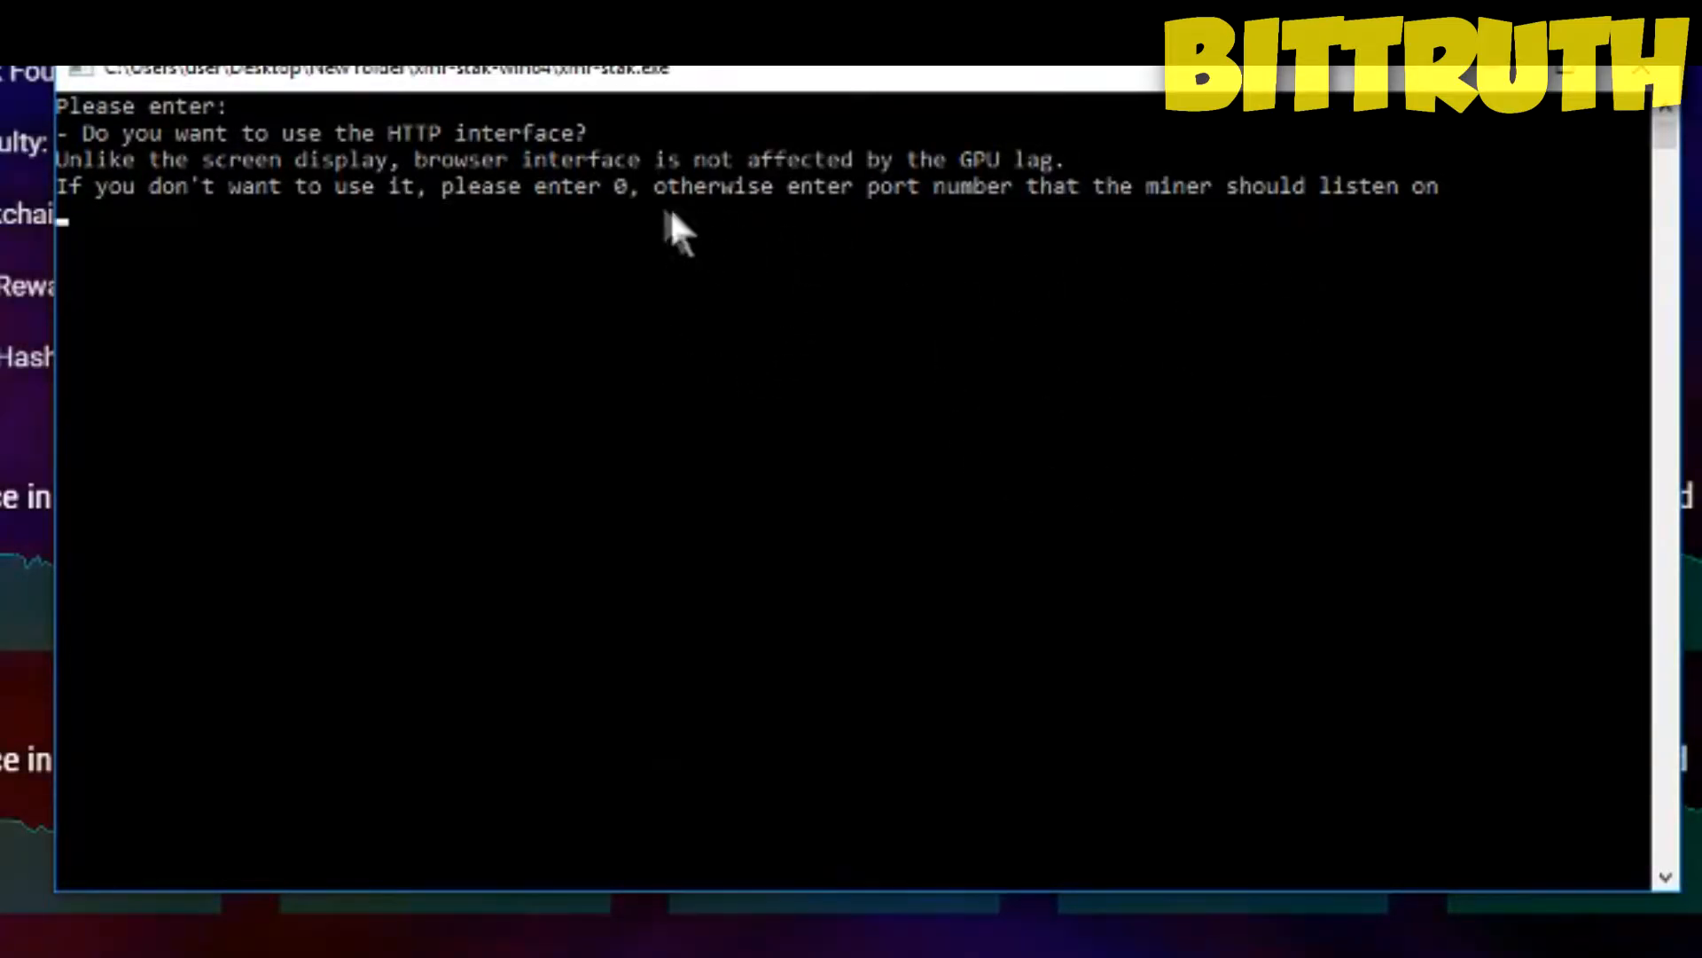
Disable the HTTP interface with 0 and enter cryptonight_heavy as the currency to mine
{"action": "type", "text": "0"}
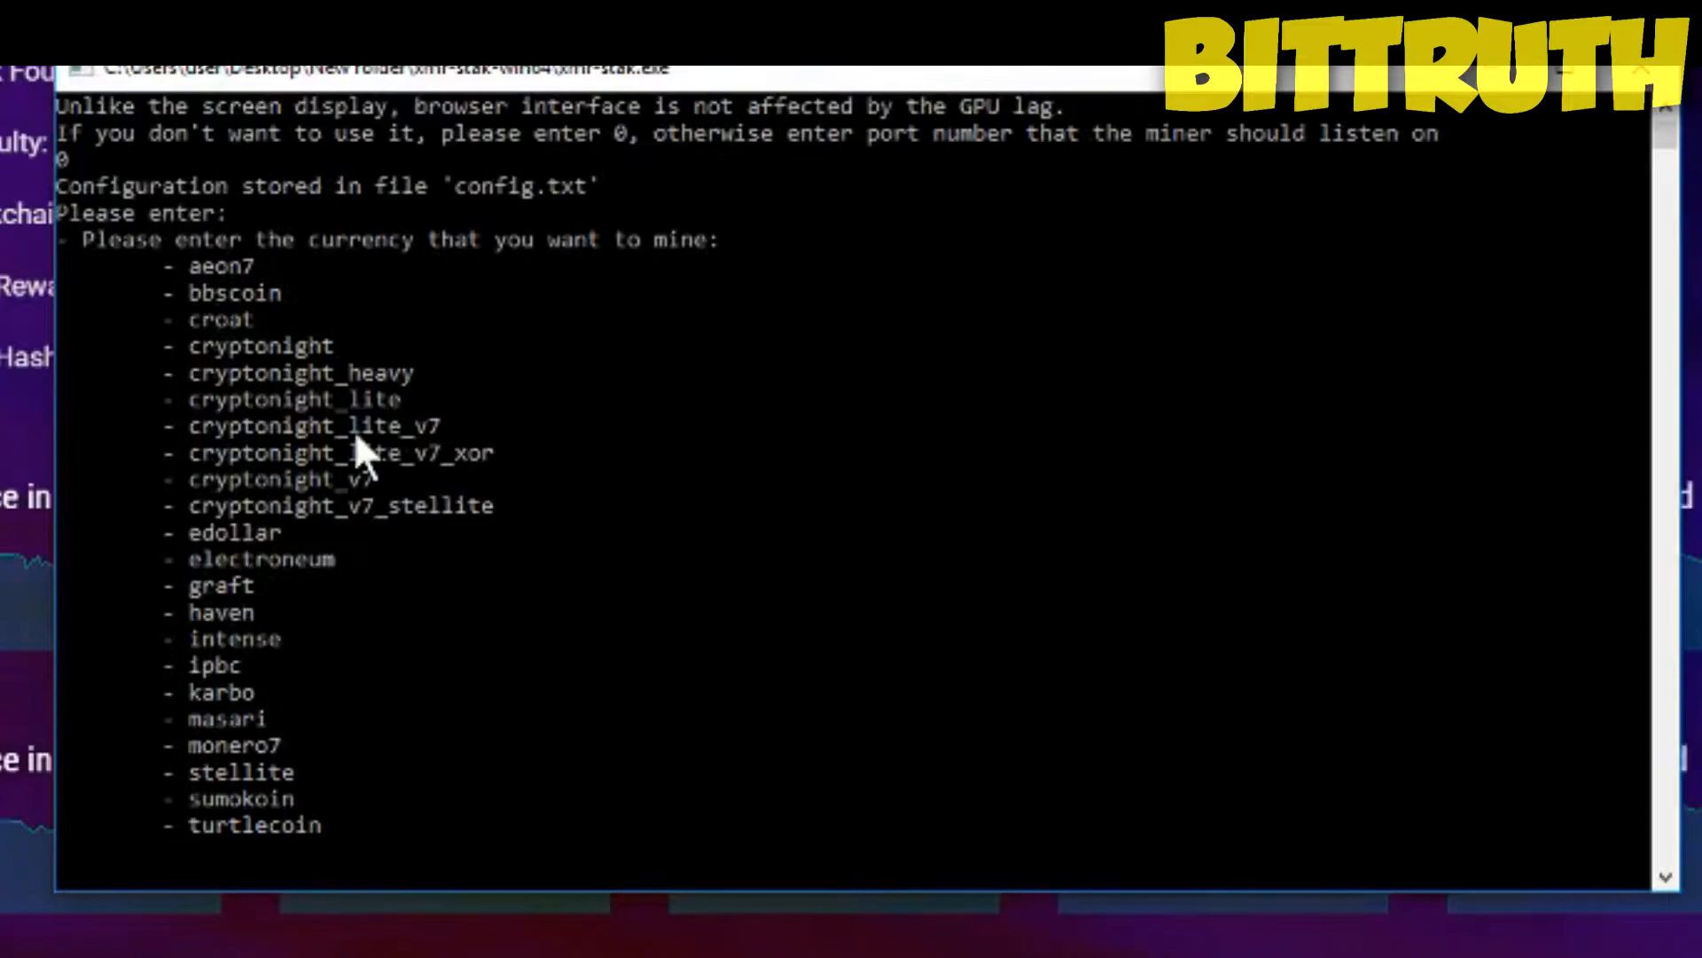
{"action": "mouse_move", "coordinate": [374, 521]}
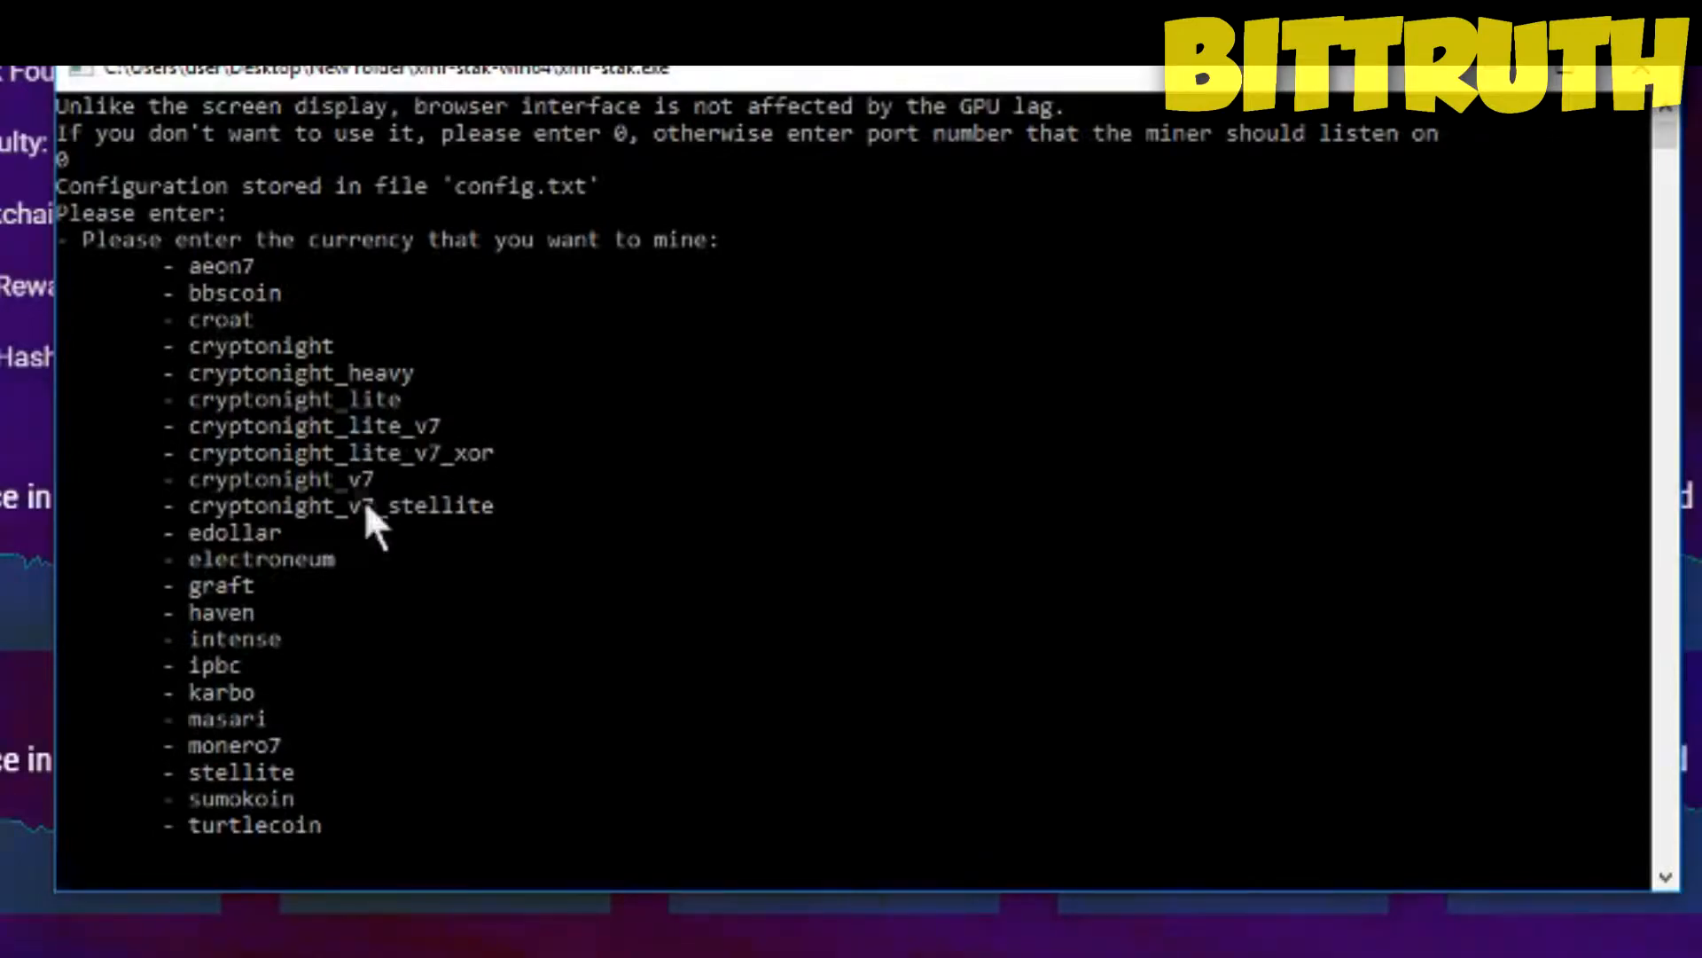
{"action": "mouse_move", "coordinate": [516, 510]}
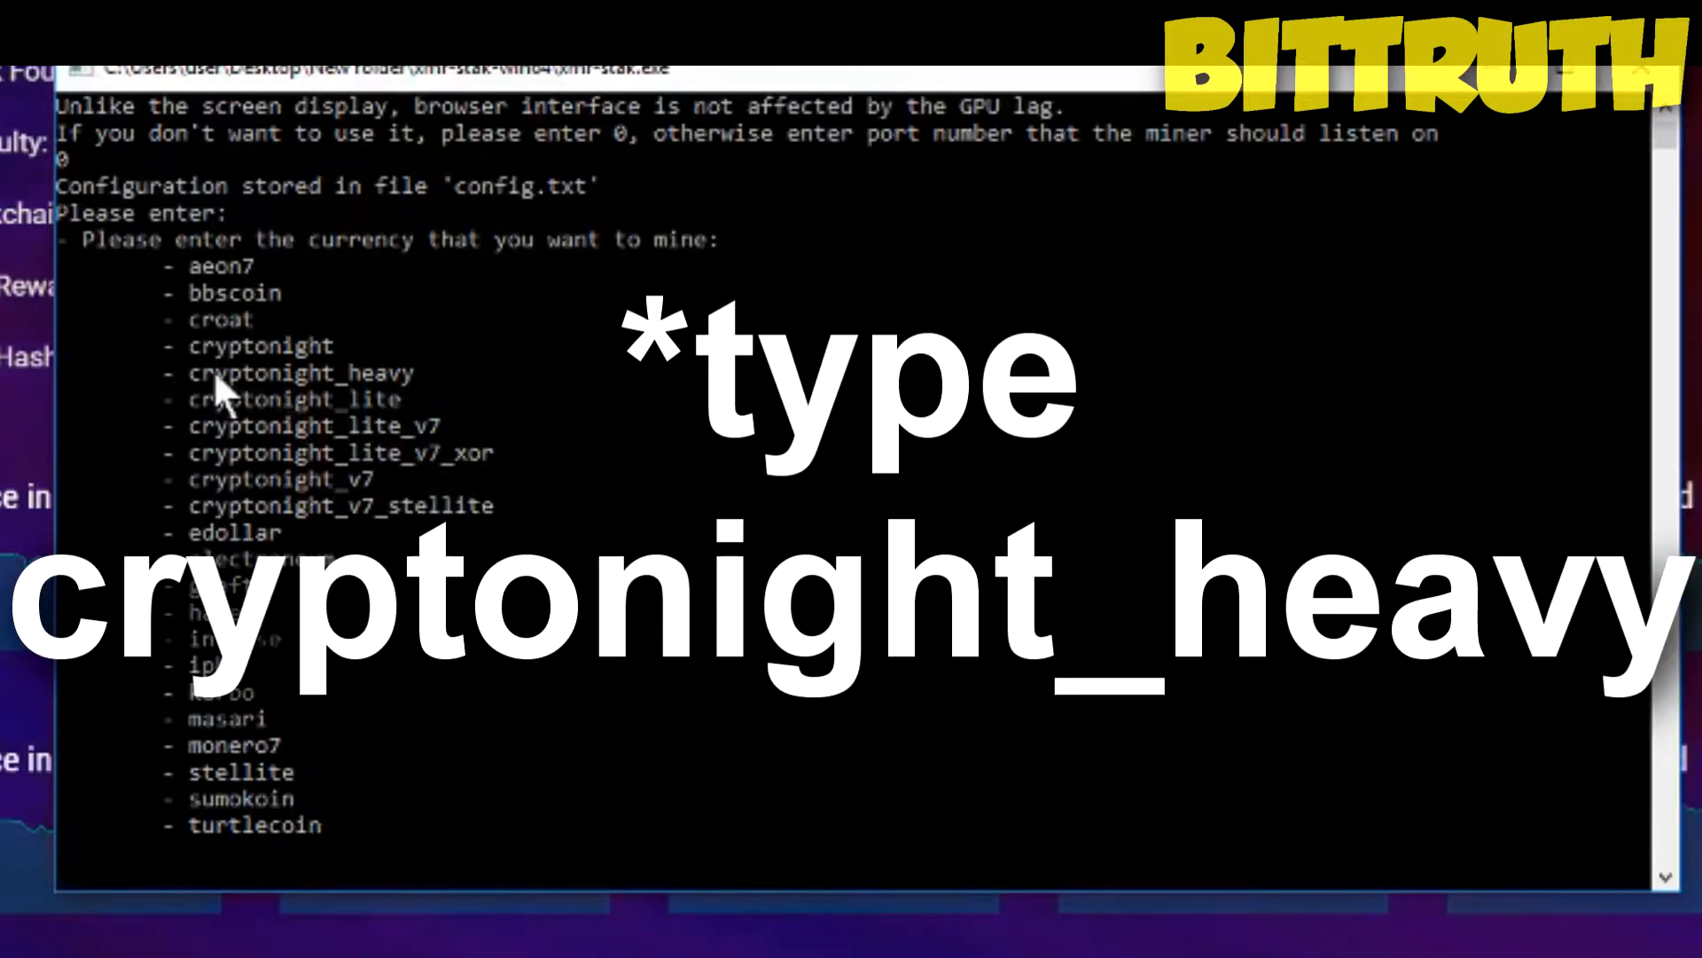
{"action": "mouse_move", "coordinate": [757, 461]}
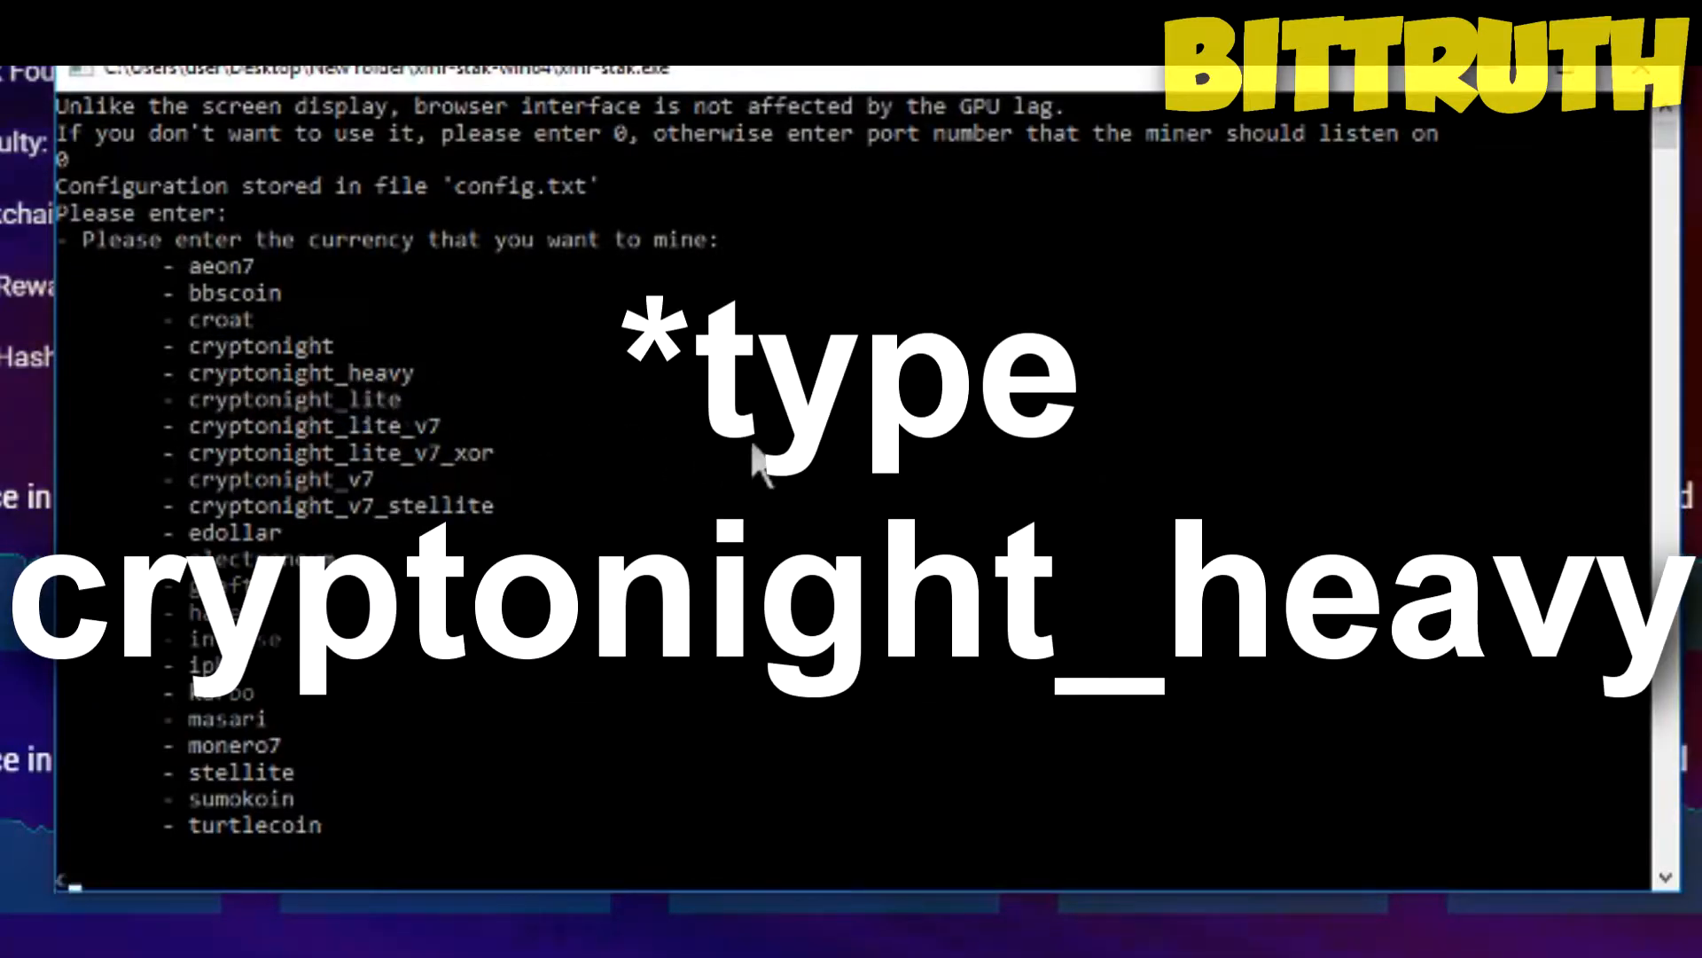
{"action": "type", "text": "cryptonig"}
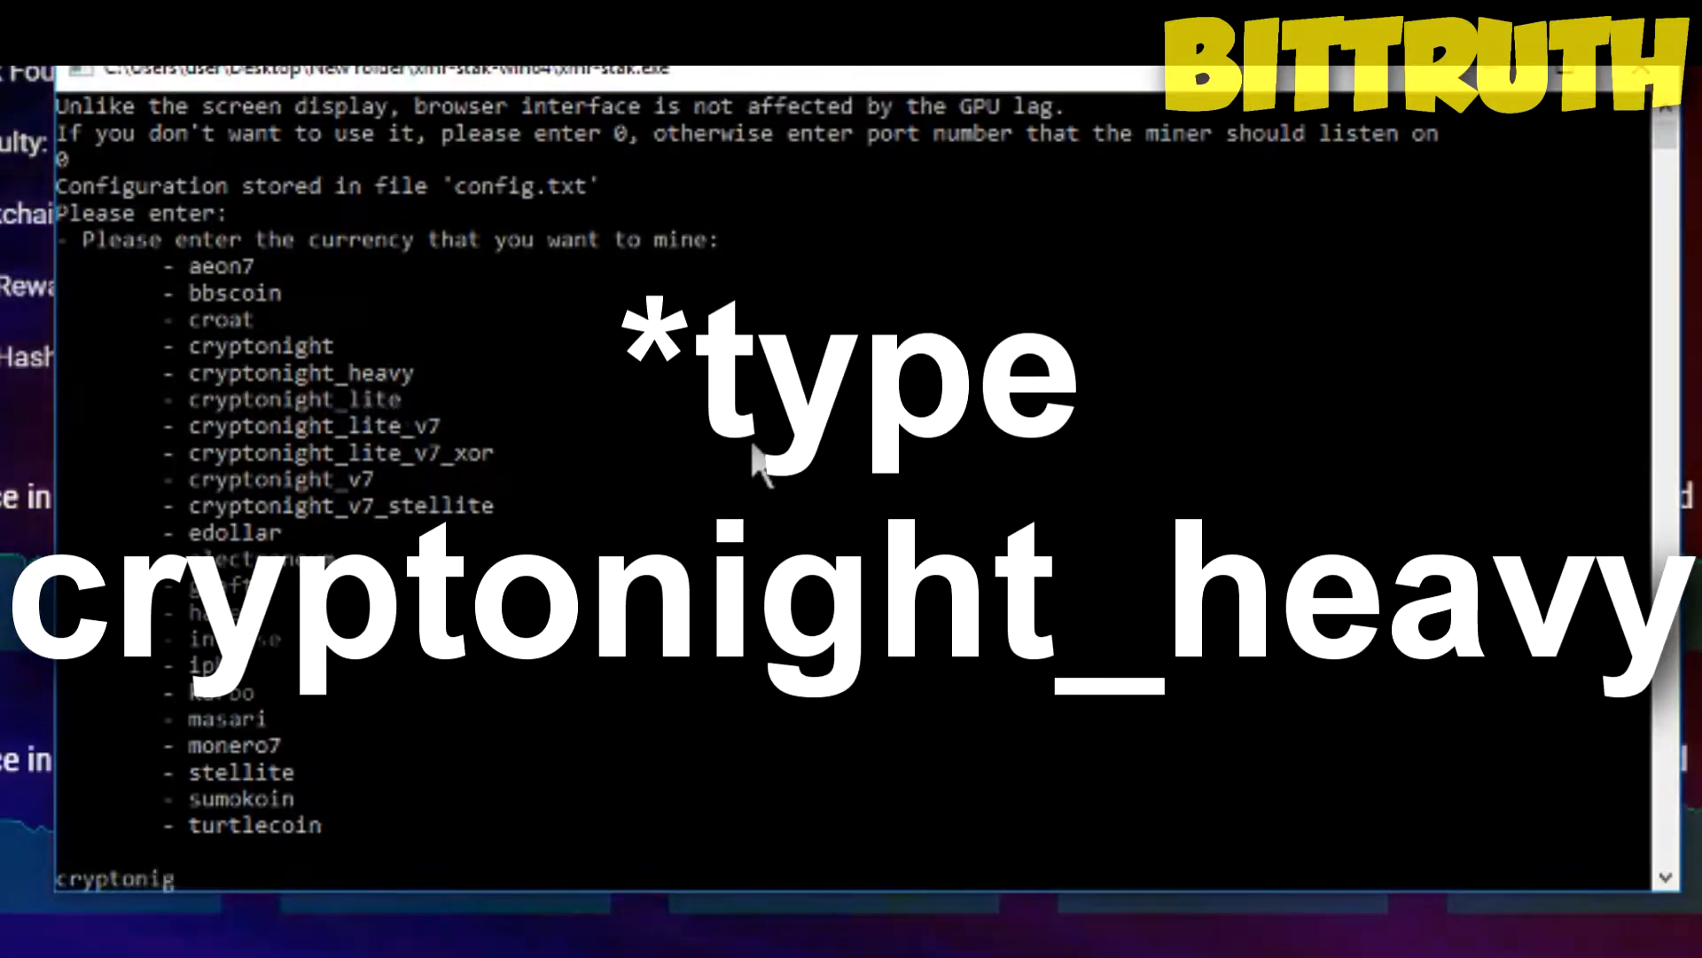
{"action": "type", "text": "ht"}
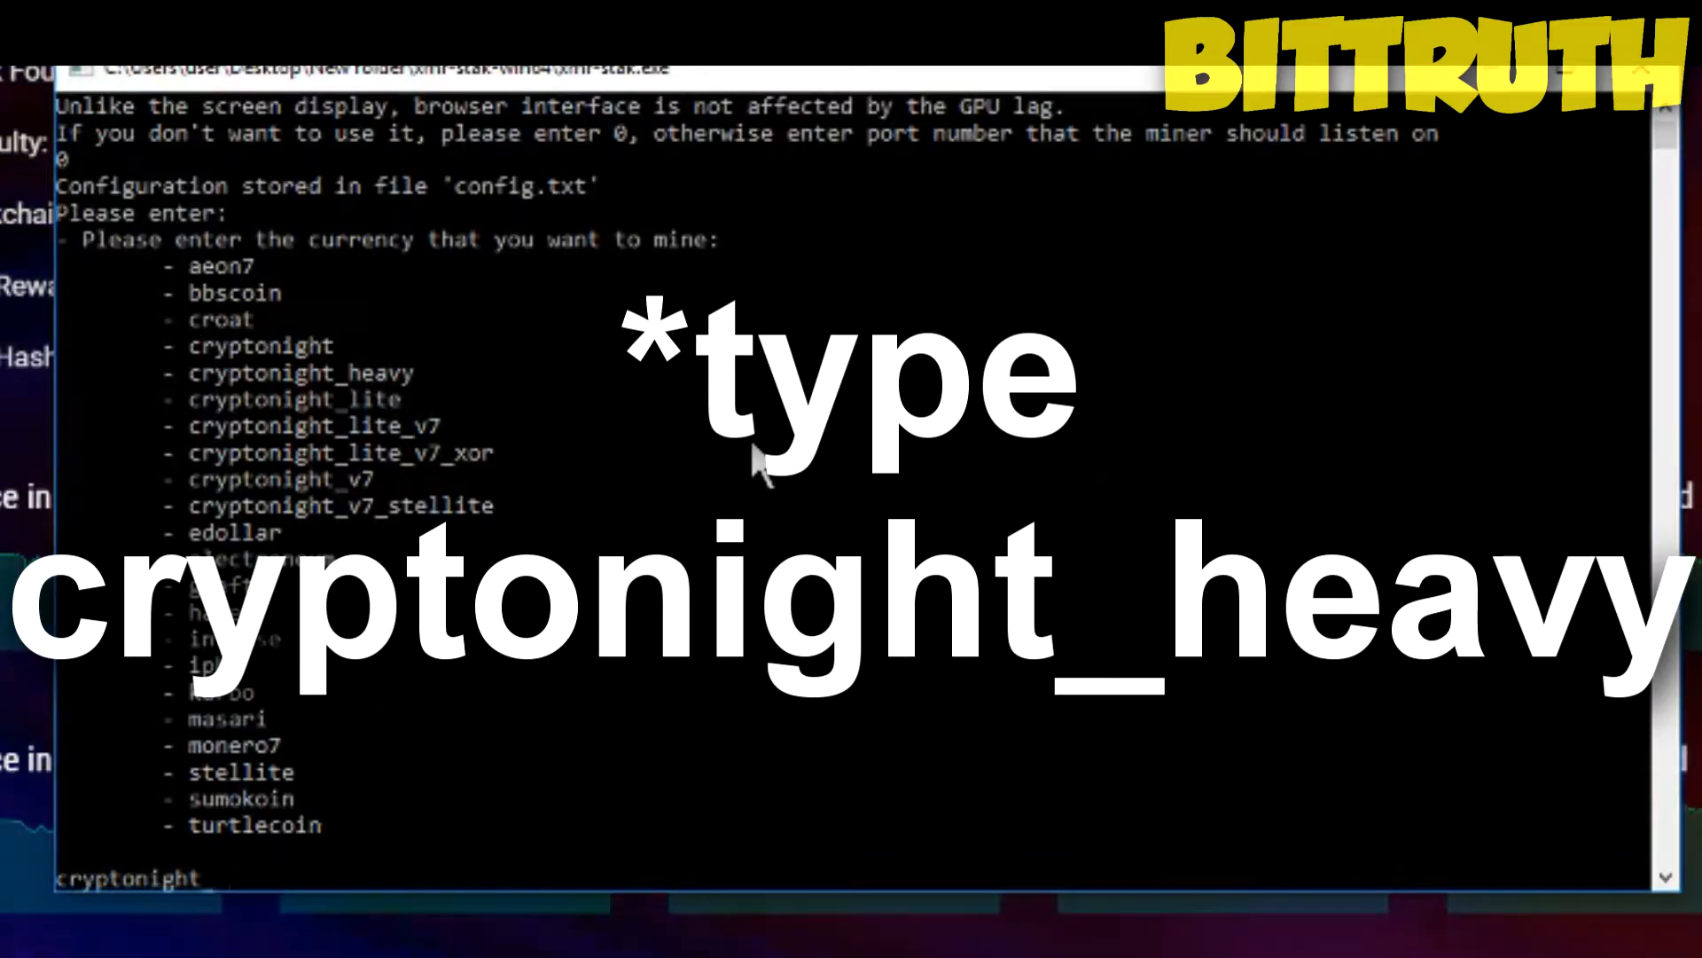
{"action": "type", "text": "_heavy"}
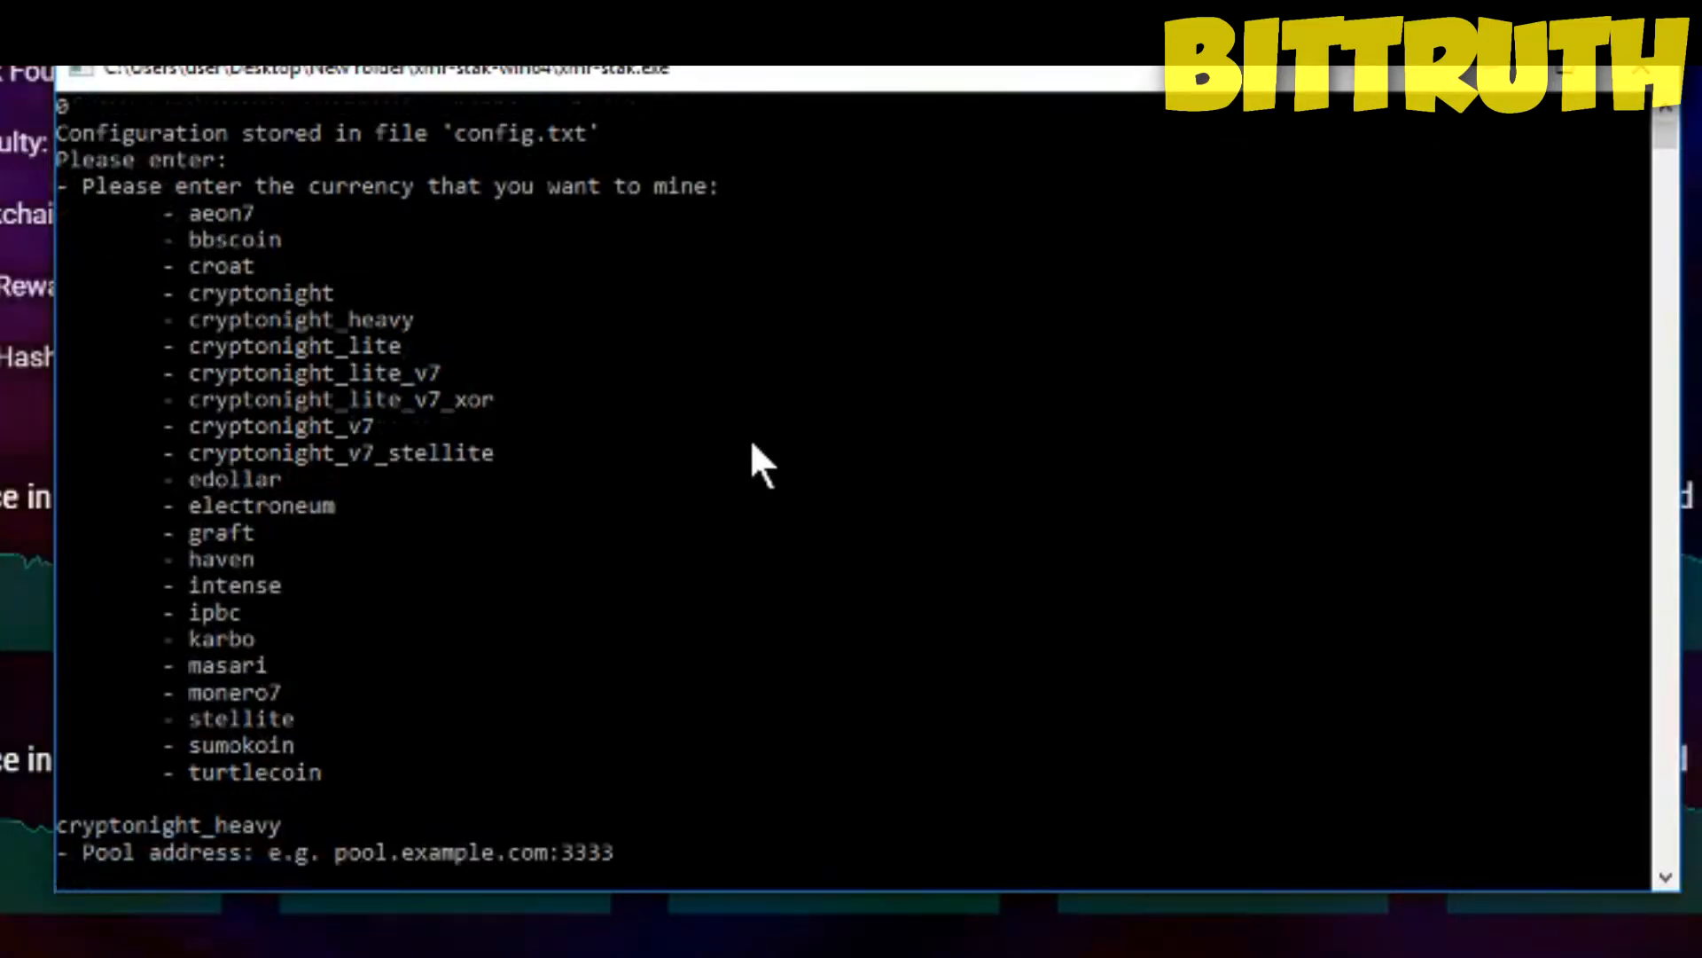
{"action": "mouse_move", "coordinate": [1606, 635]}
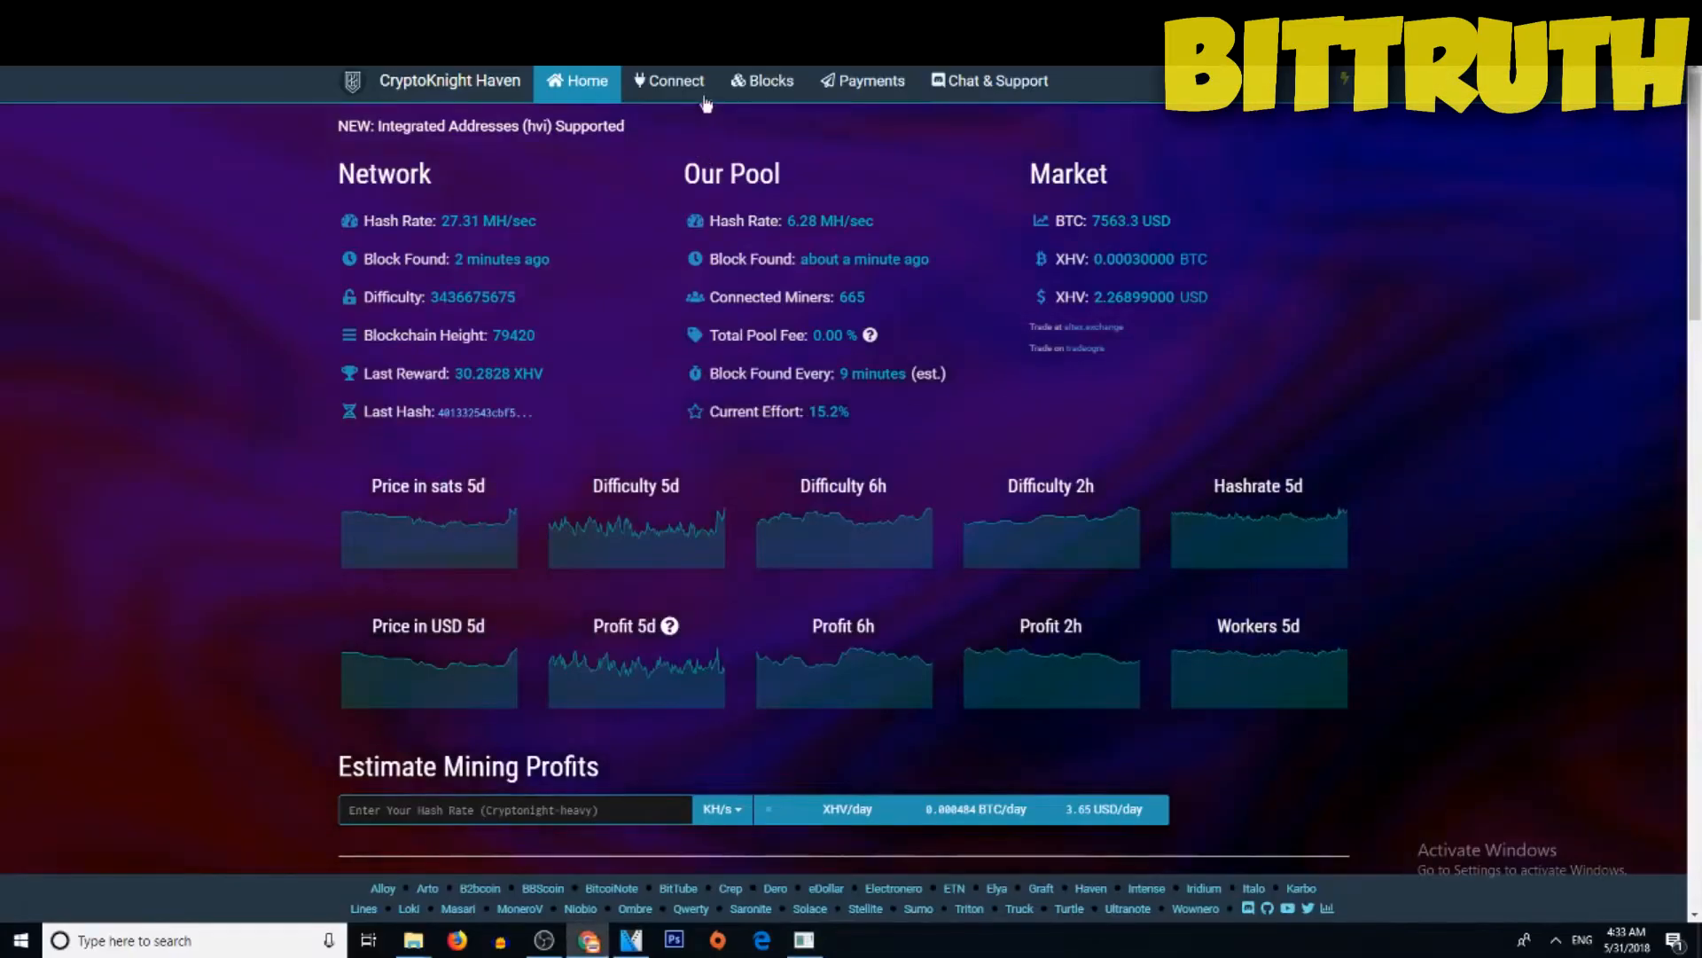
Copy the pool address haven.ingest.cryptoknight.cc from the CryptoKnight Haven Connect page
{"action": "left_click", "coordinate": [668, 79]}
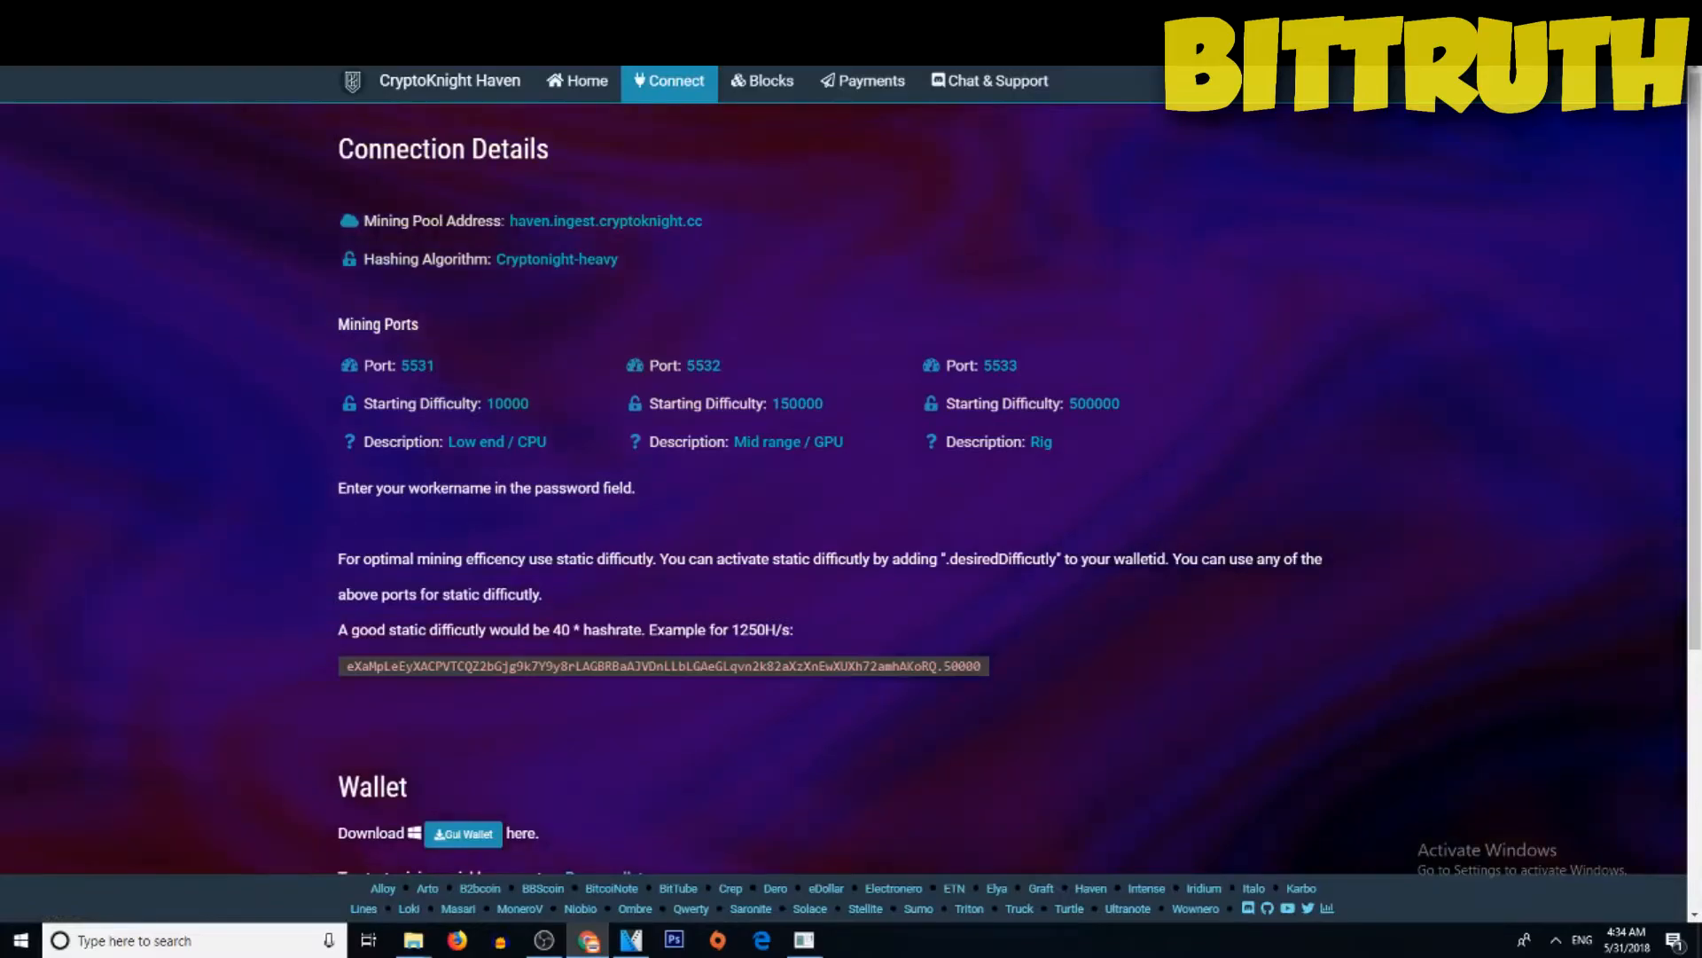
{"action": "double_click", "coordinate": [596, 219]}
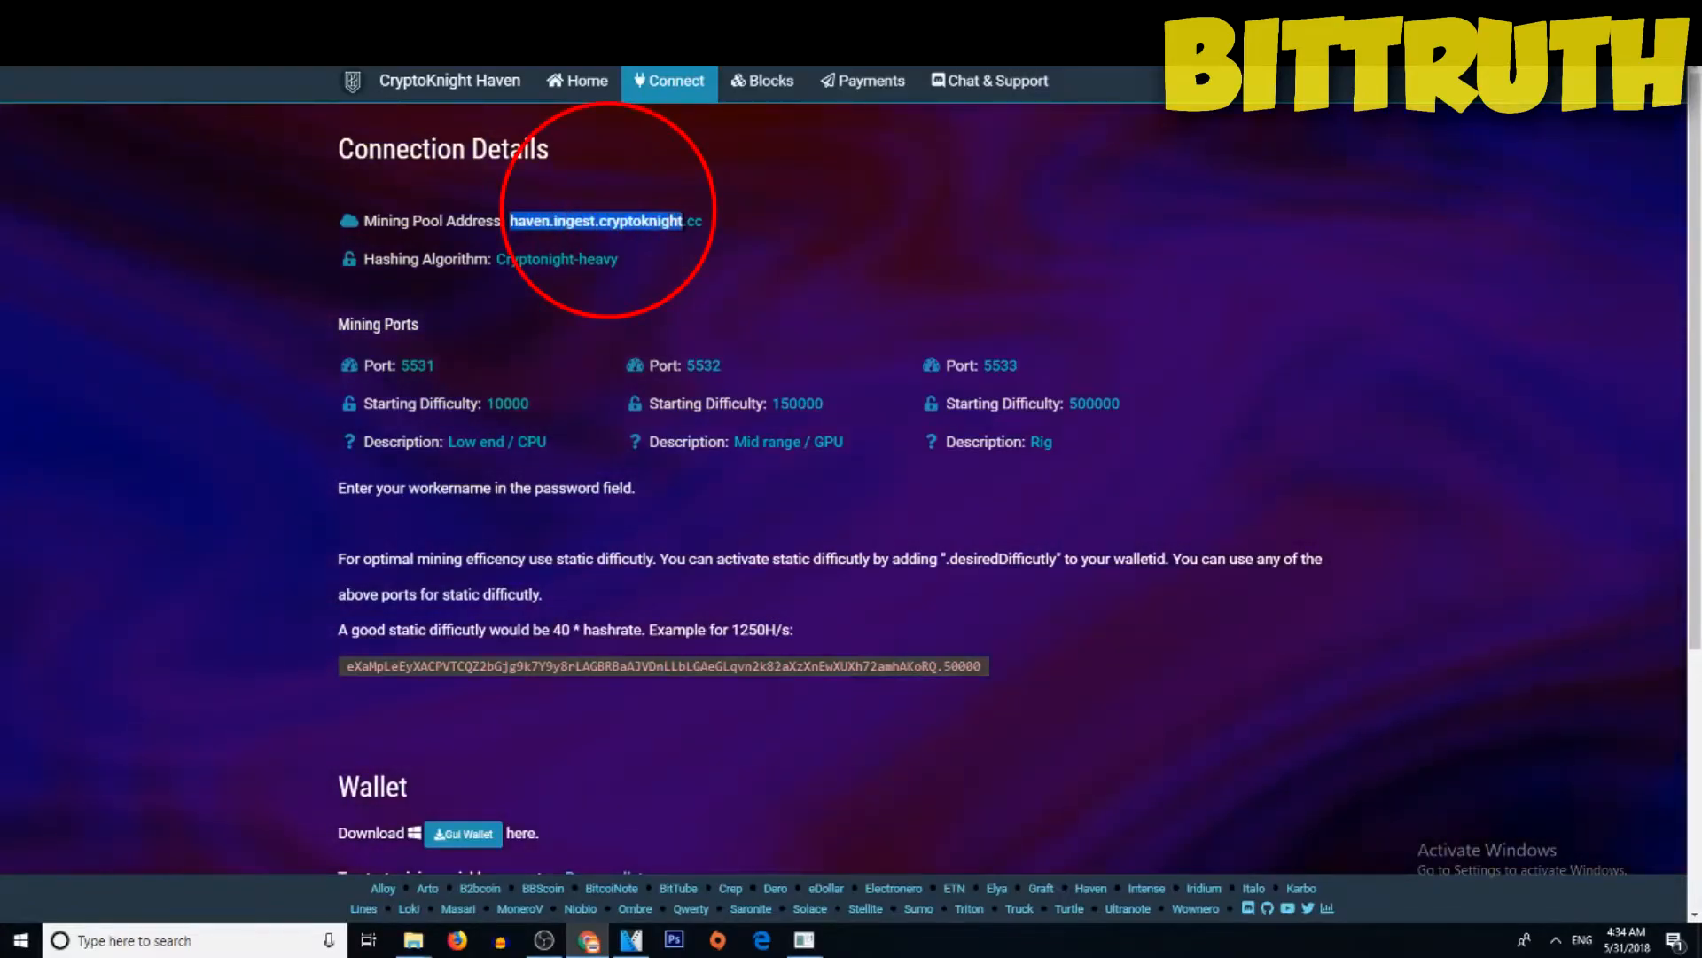
{"action": "right_click", "coordinate": [608, 220]}
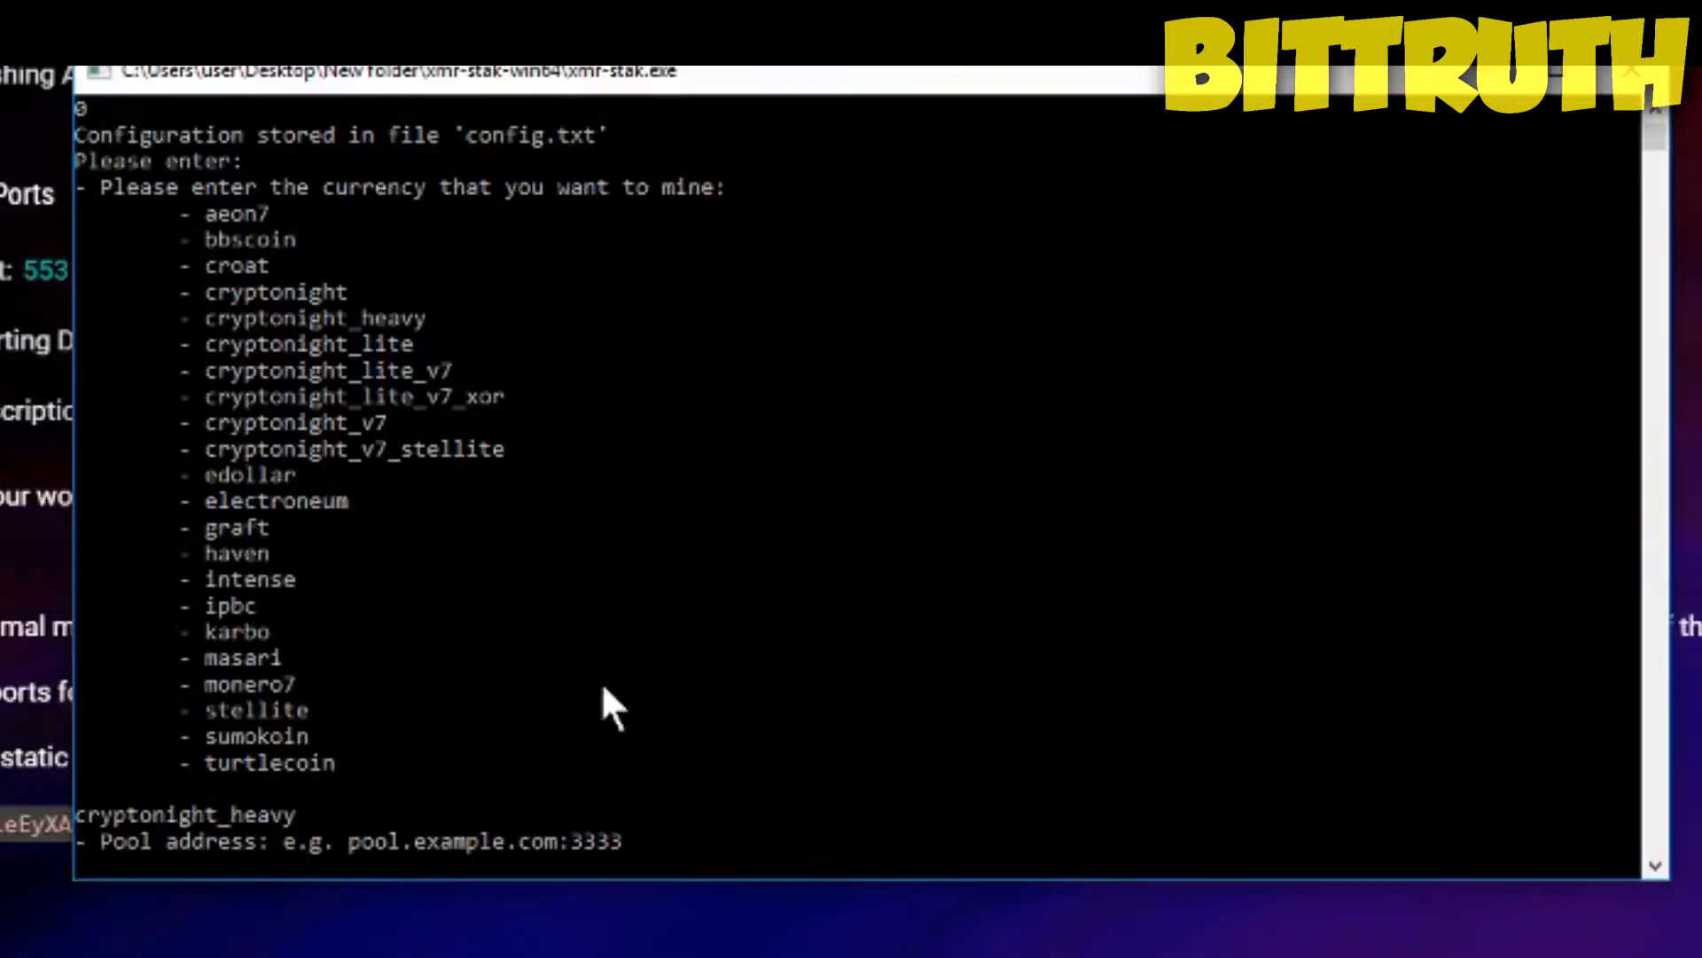
Enter haven.ingest.cryptoknight.cc as the pool host at the pool address prompt
{"action": "type", "text": "haven.ingest.cryptoknight.cc"}
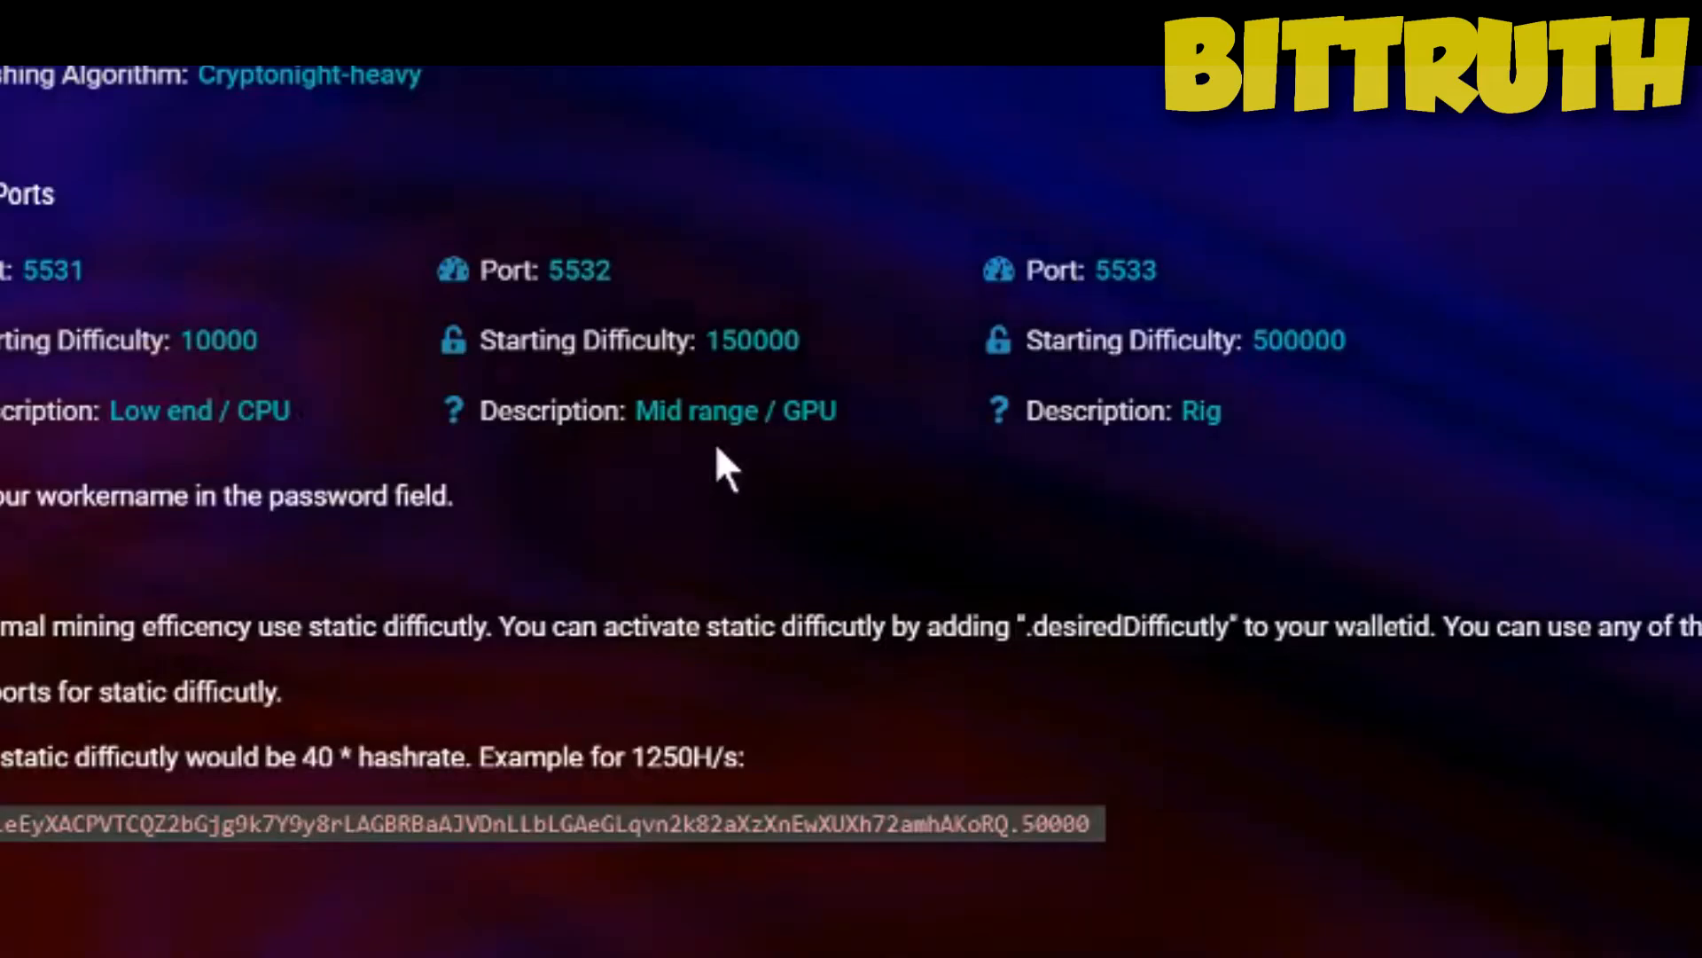
{"action": "mouse_move", "coordinate": [1188, 477]}
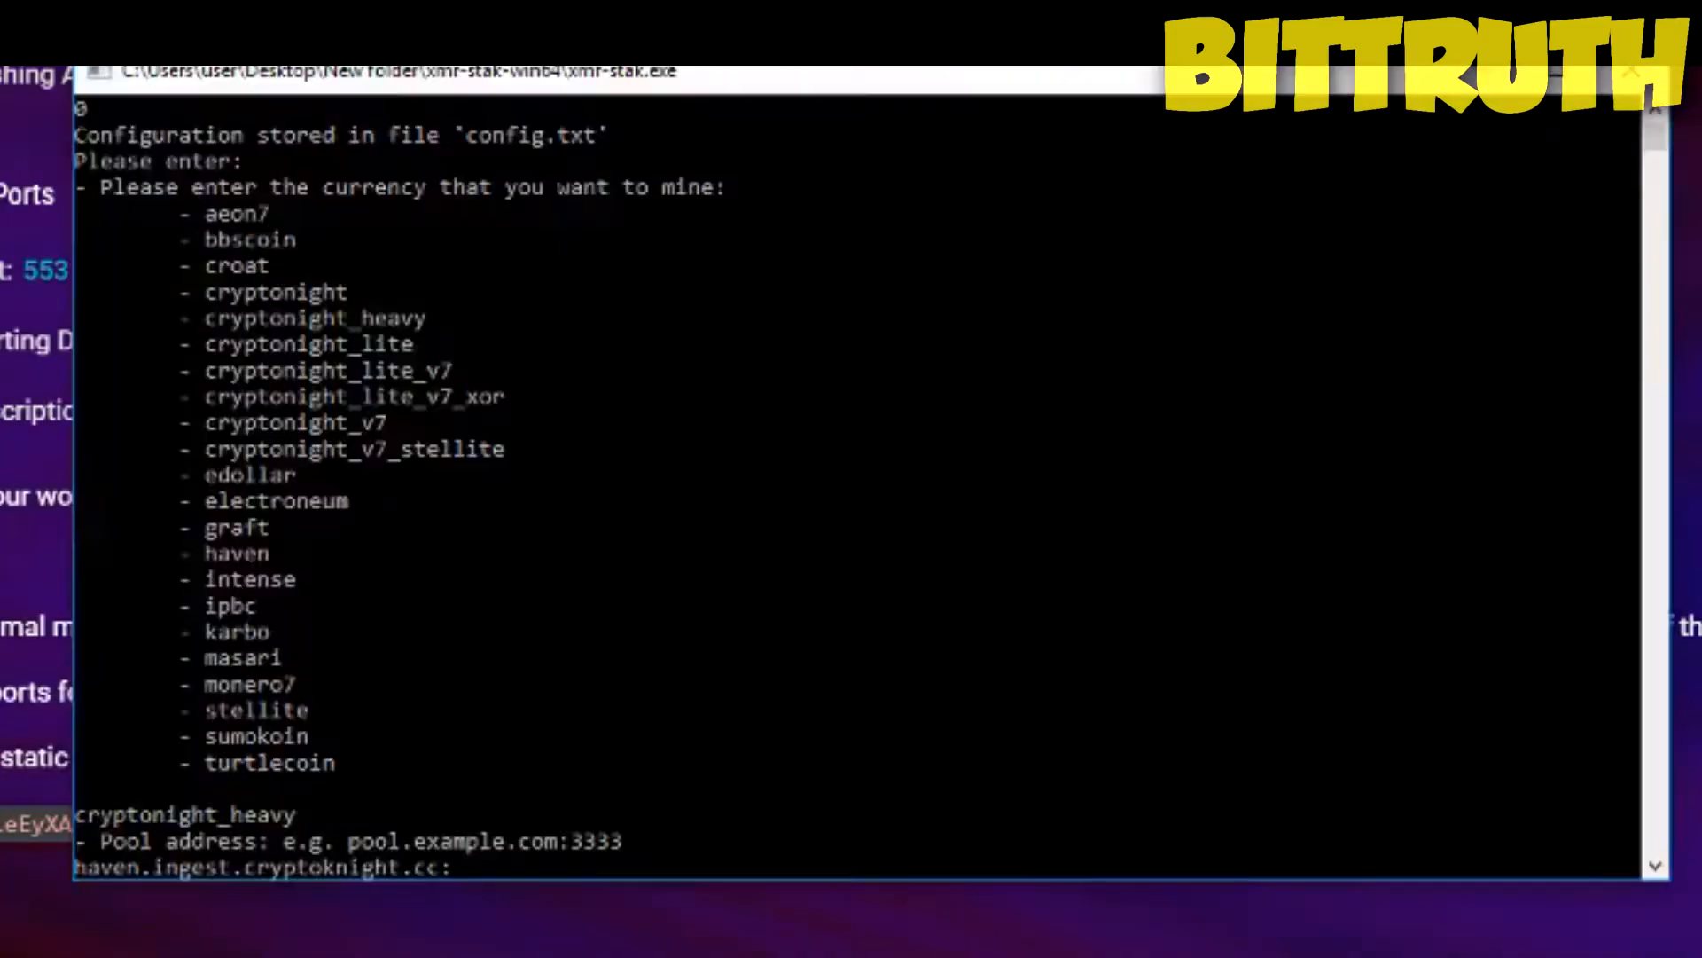
Confirm pool address haven.ingest.cryptoknight.cc:5533, supply the Haven wallet as username and begin the password
{"action": "type", "text": "5"}
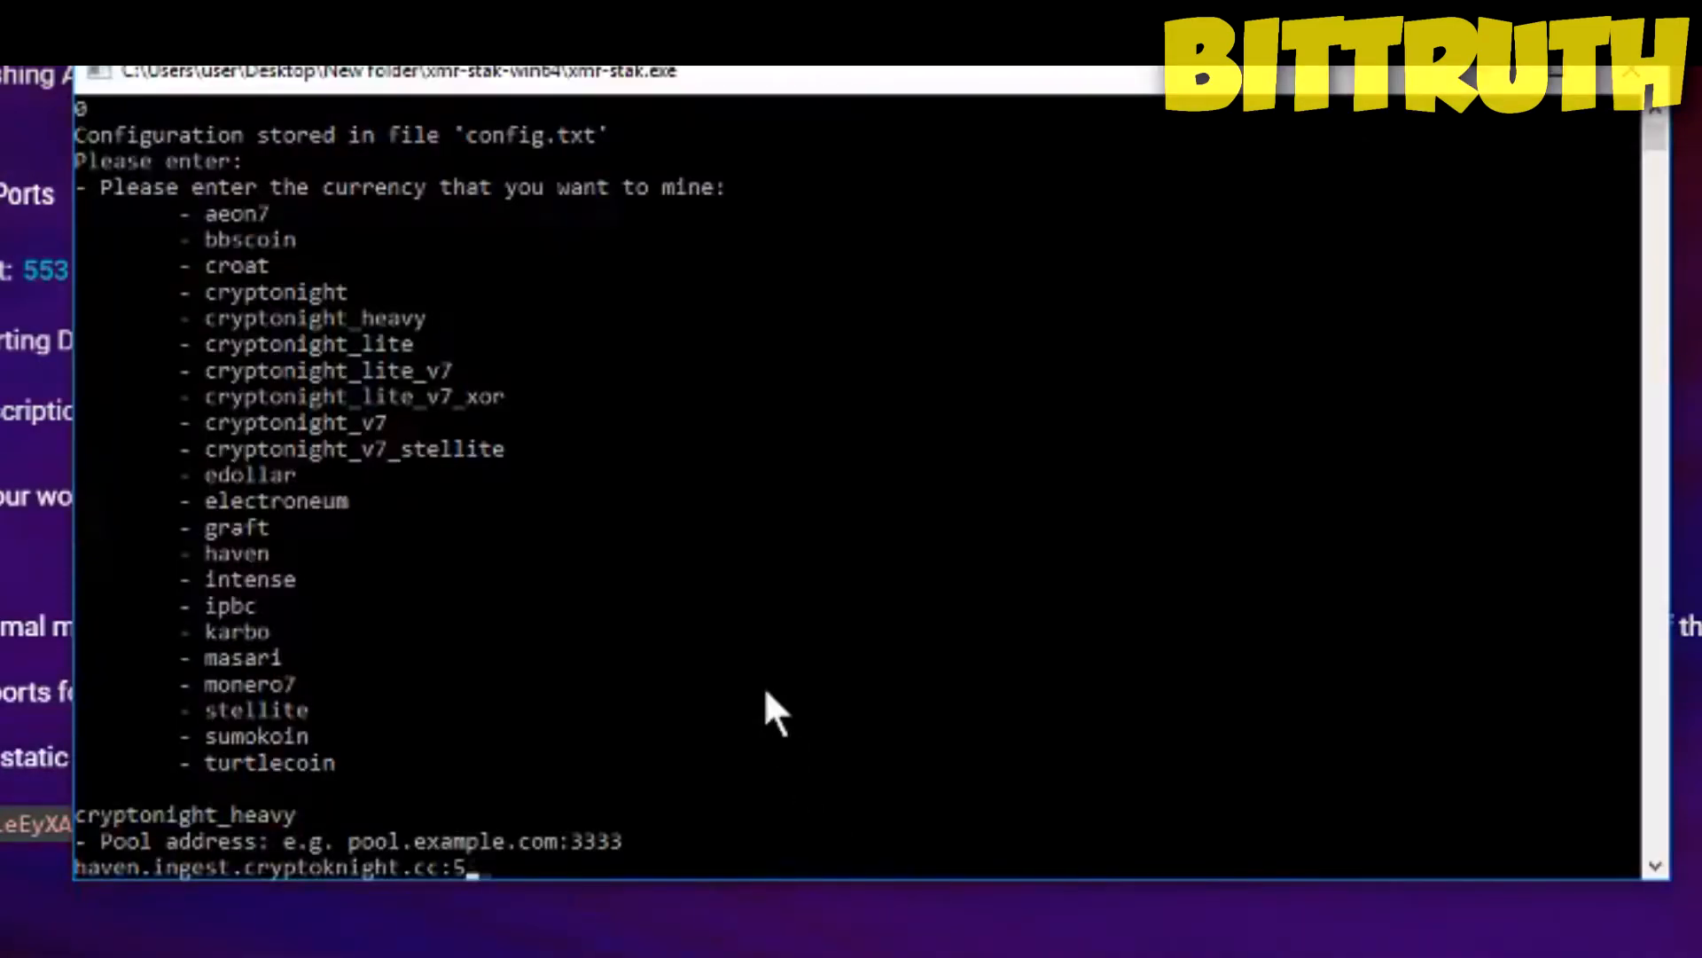
{"action": "type", "text": "33"}
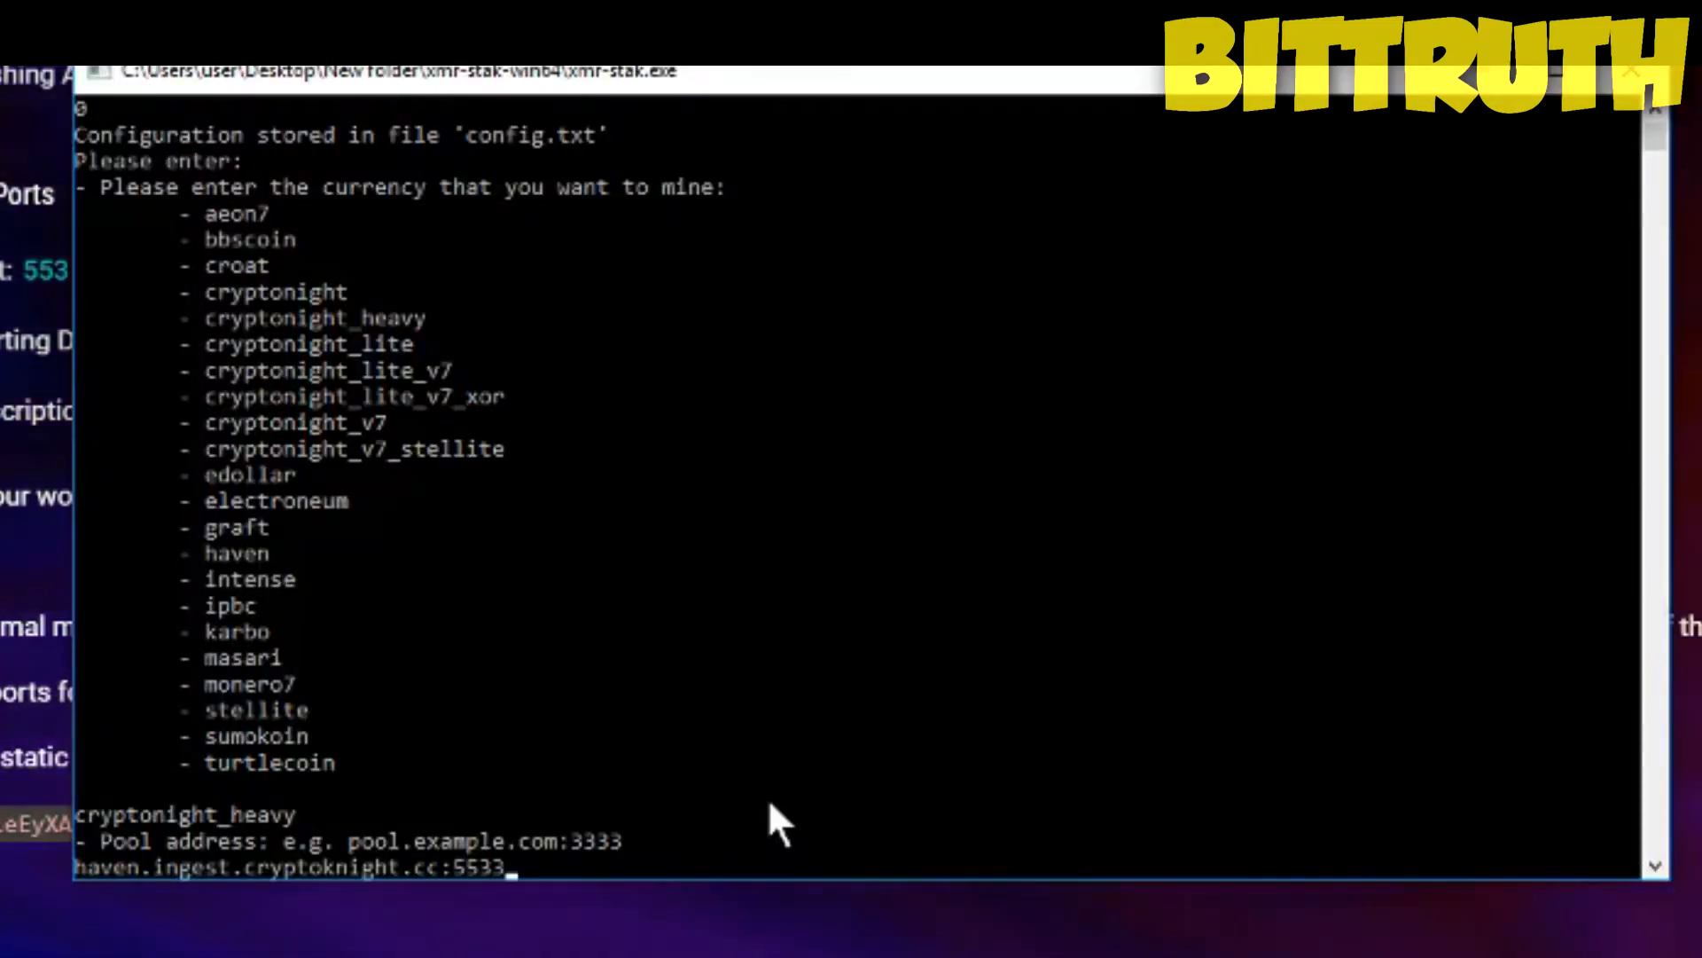
{"action": "key", "text": "enter"}
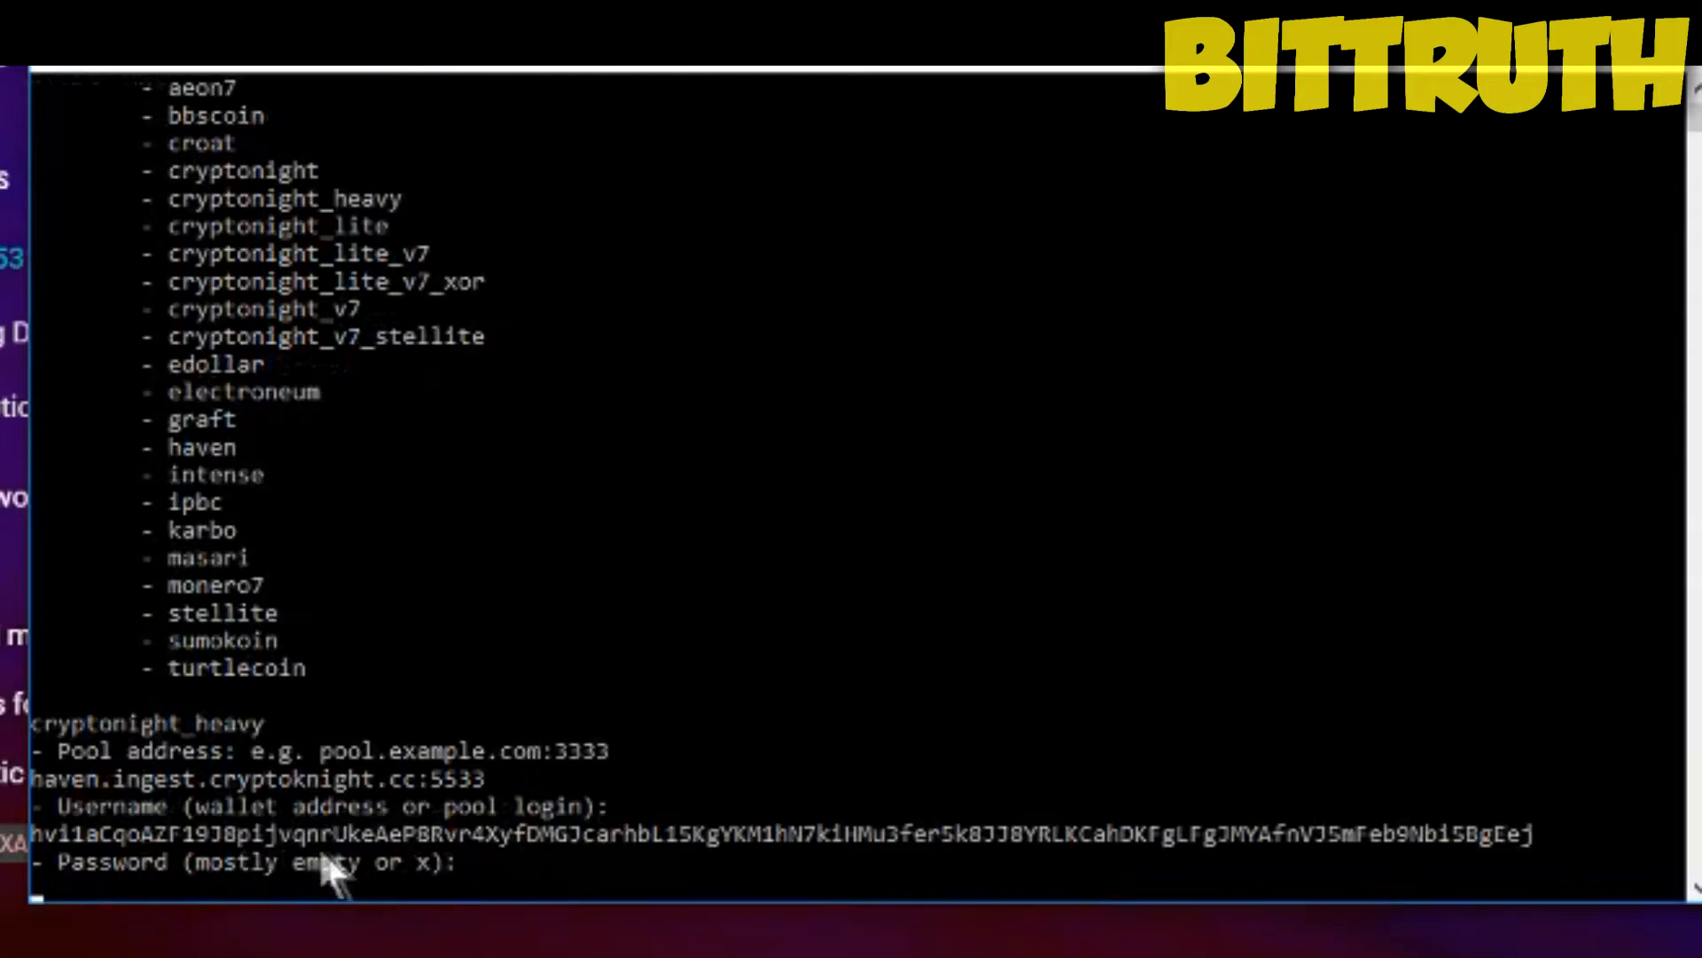
{"action": "type", "text": "whatever"}
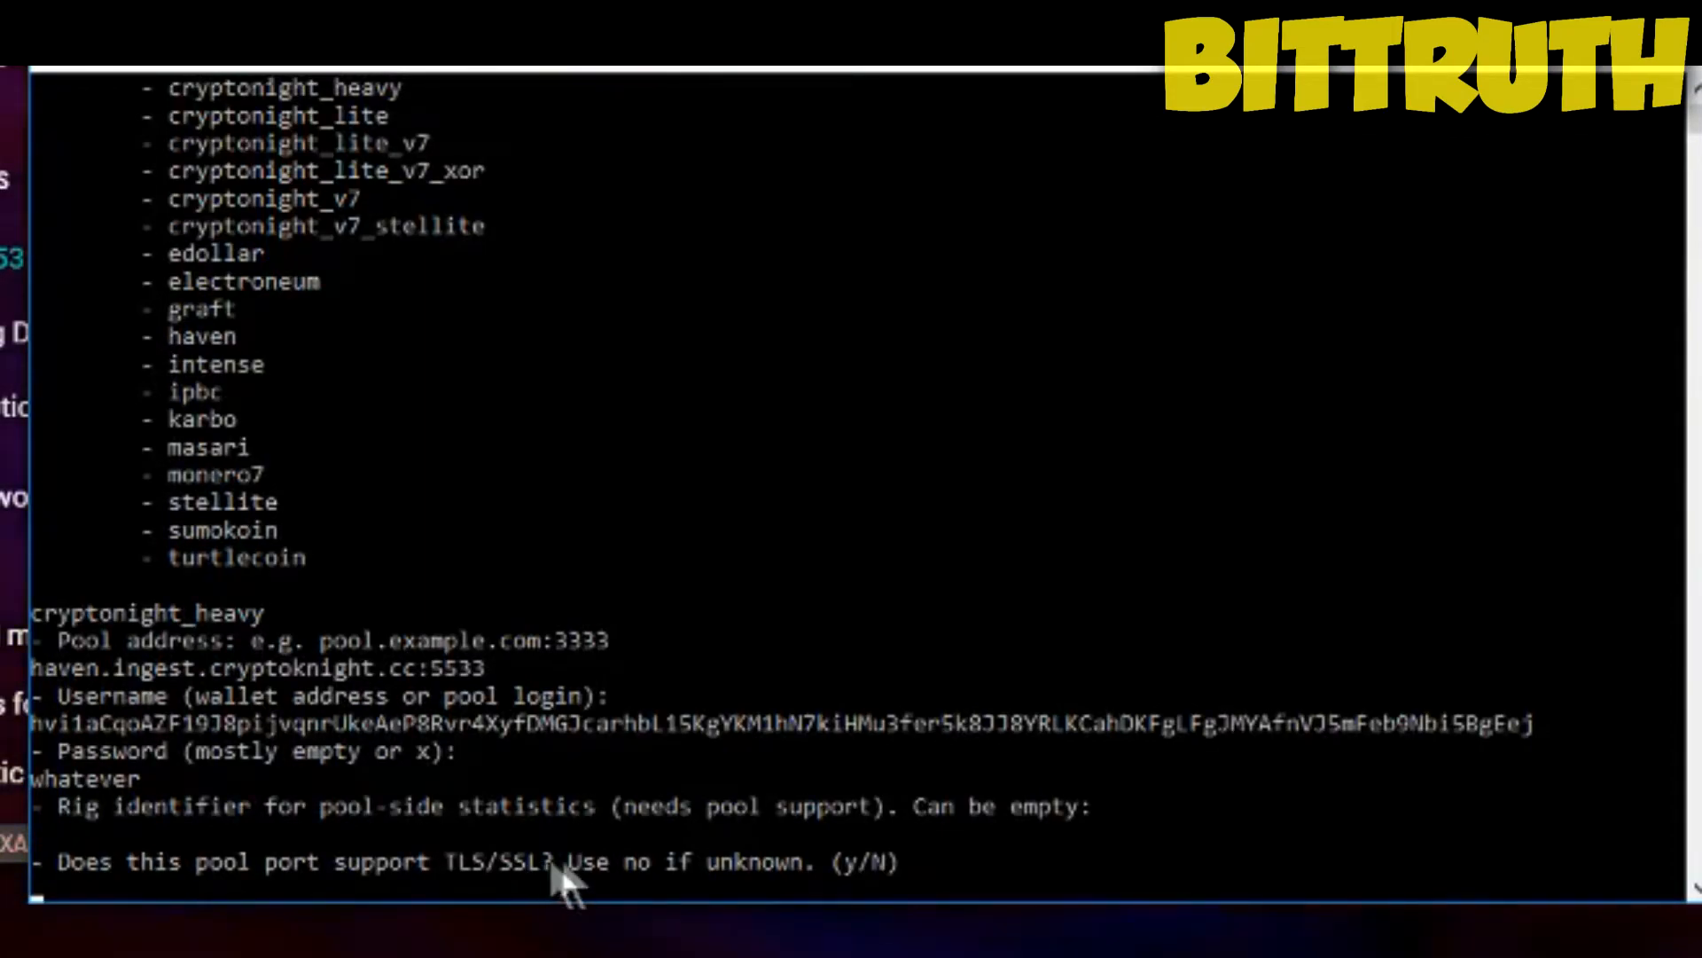
{"action": "mouse_move", "coordinate": [906, 901]}
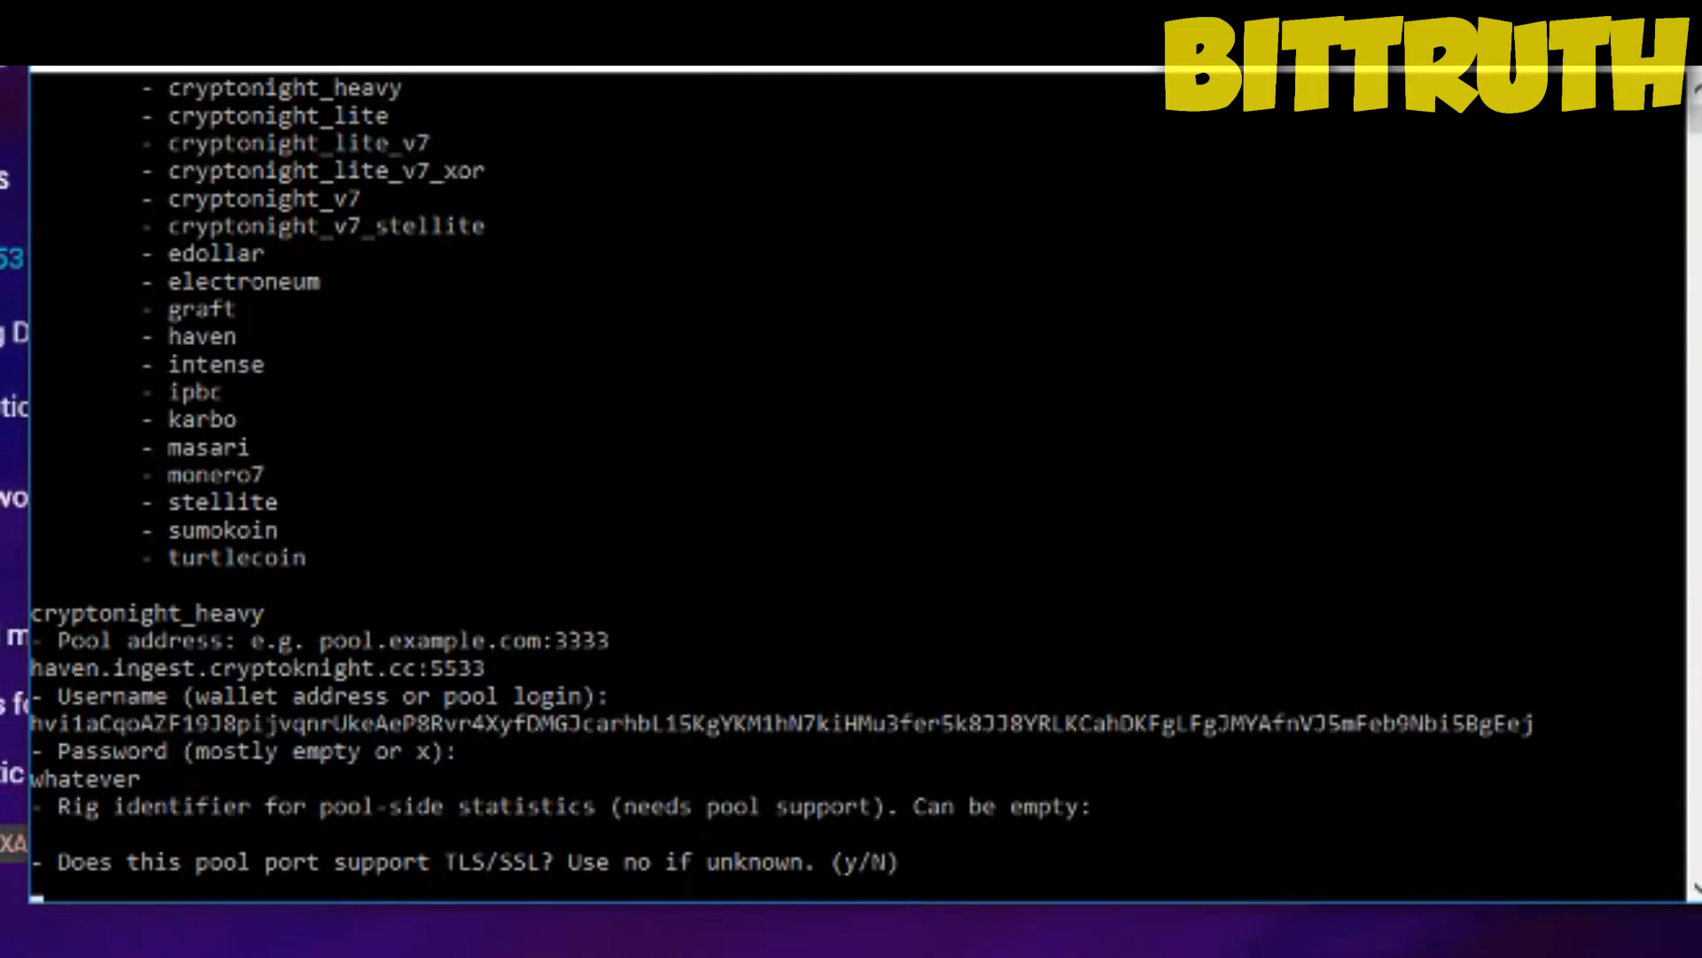
Answer n to TLS/SSL, nicehash and multiple pools so pools.txt is saved and mining starts
{"action": "type", "text": "n"}
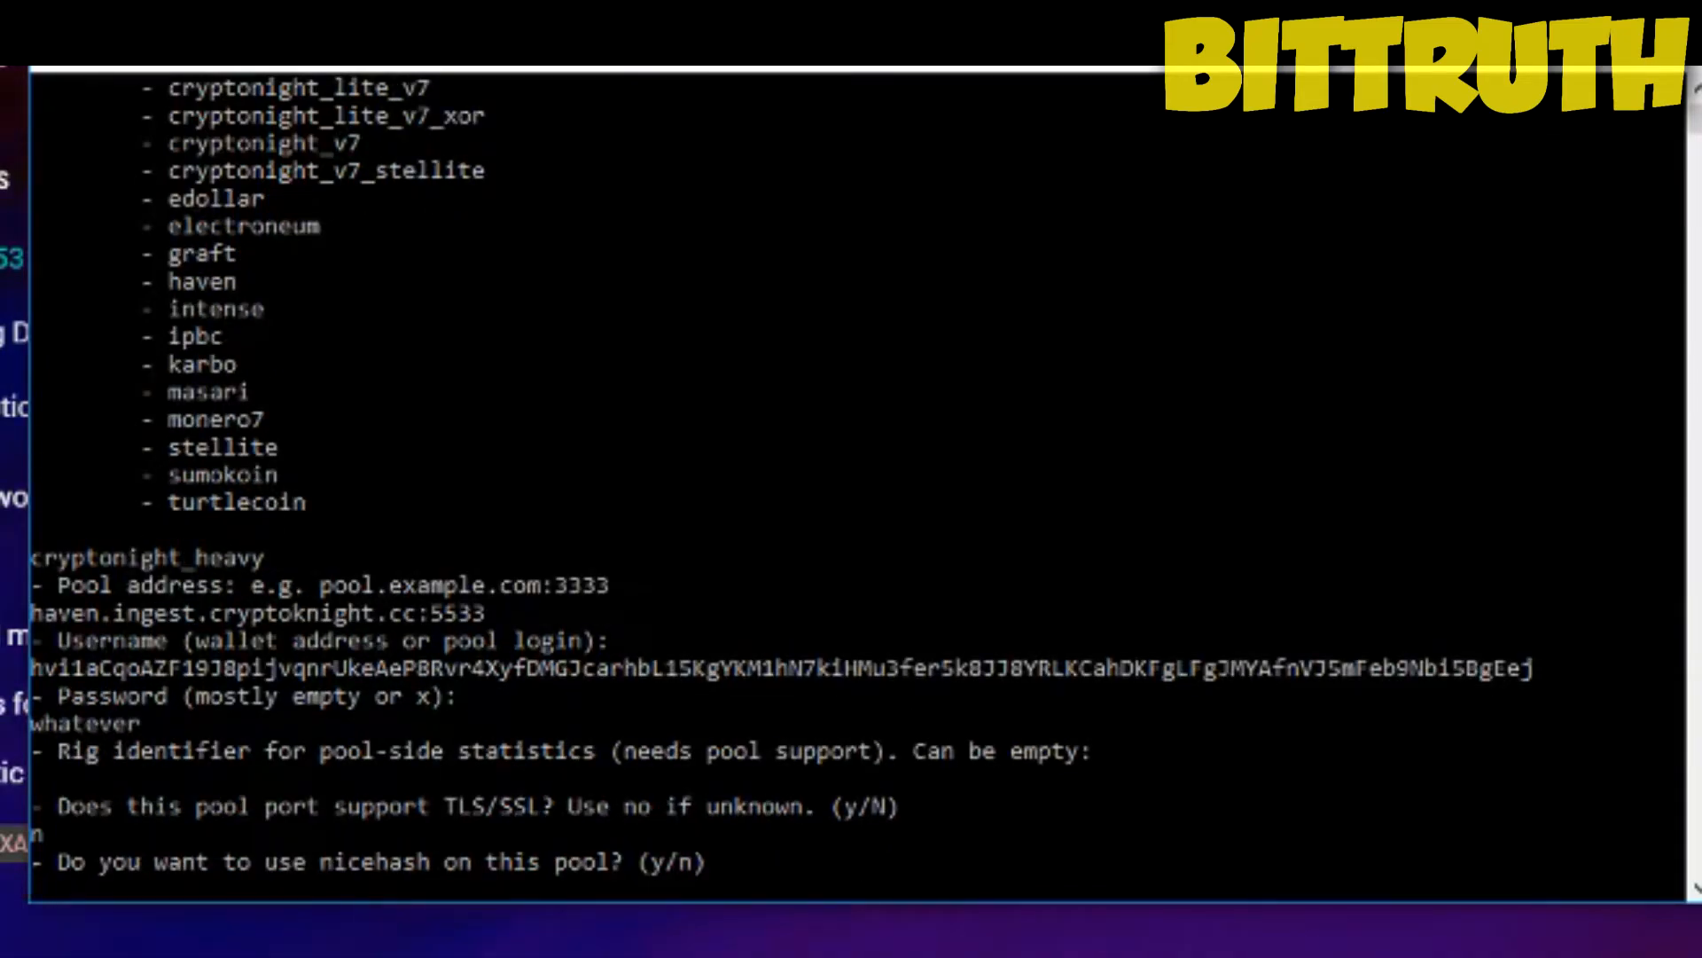
{"action": "type", "text": "n"}
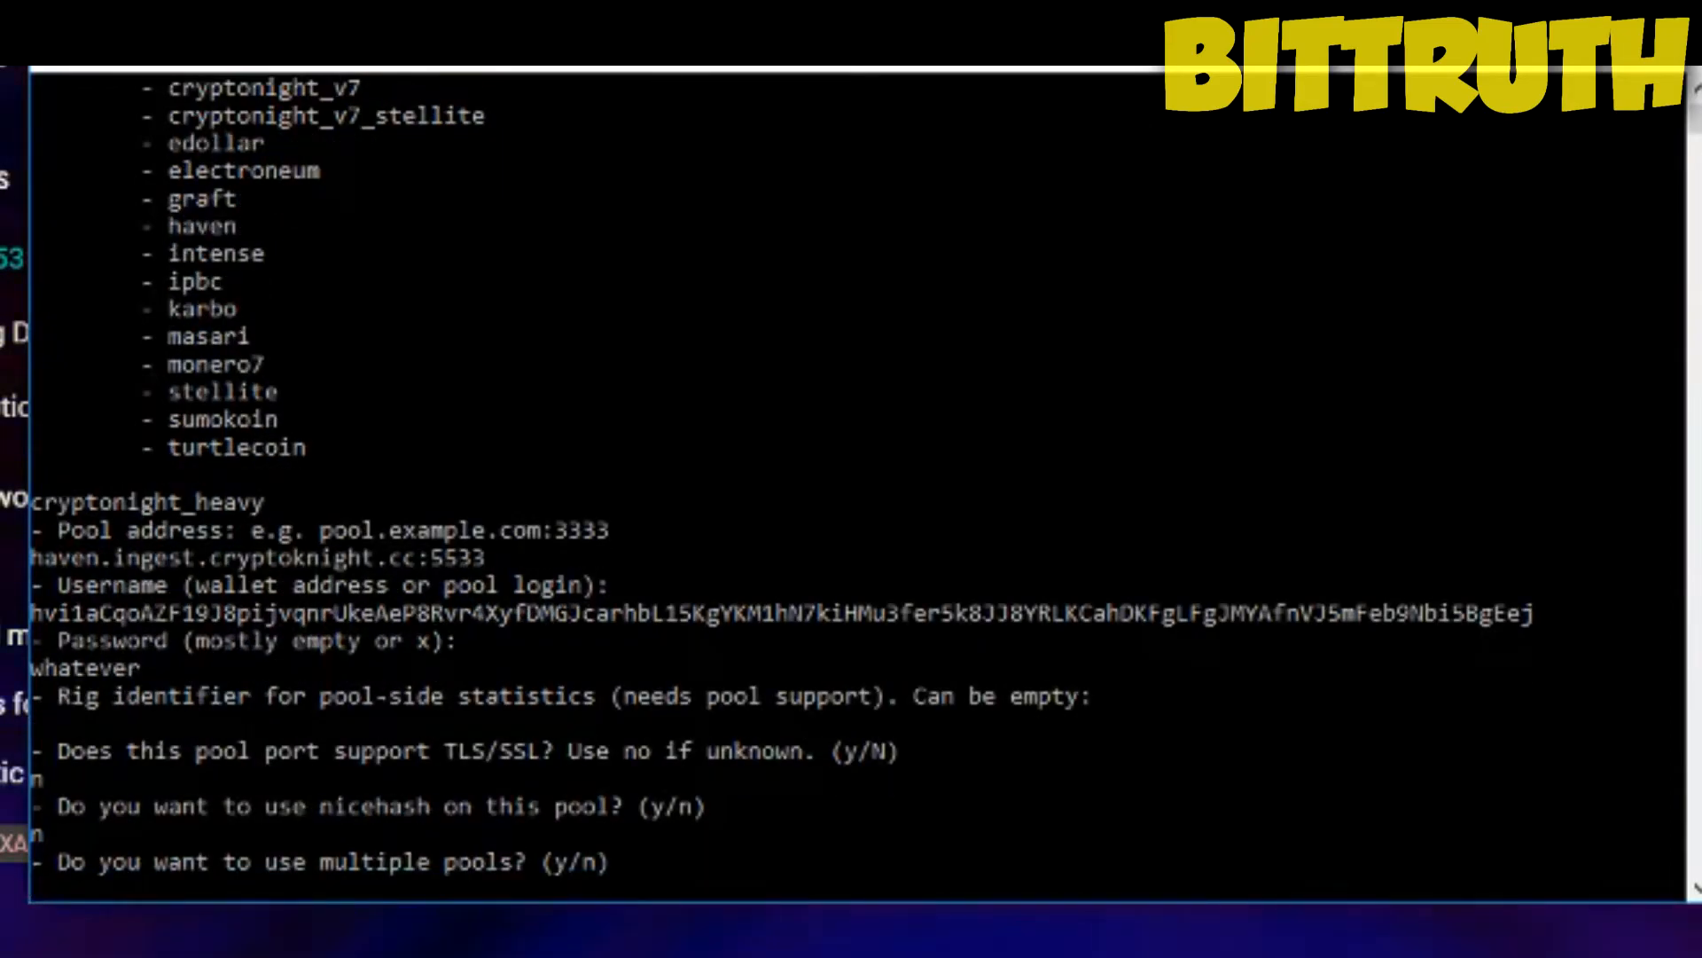
{"action": "type", "text": "n"}
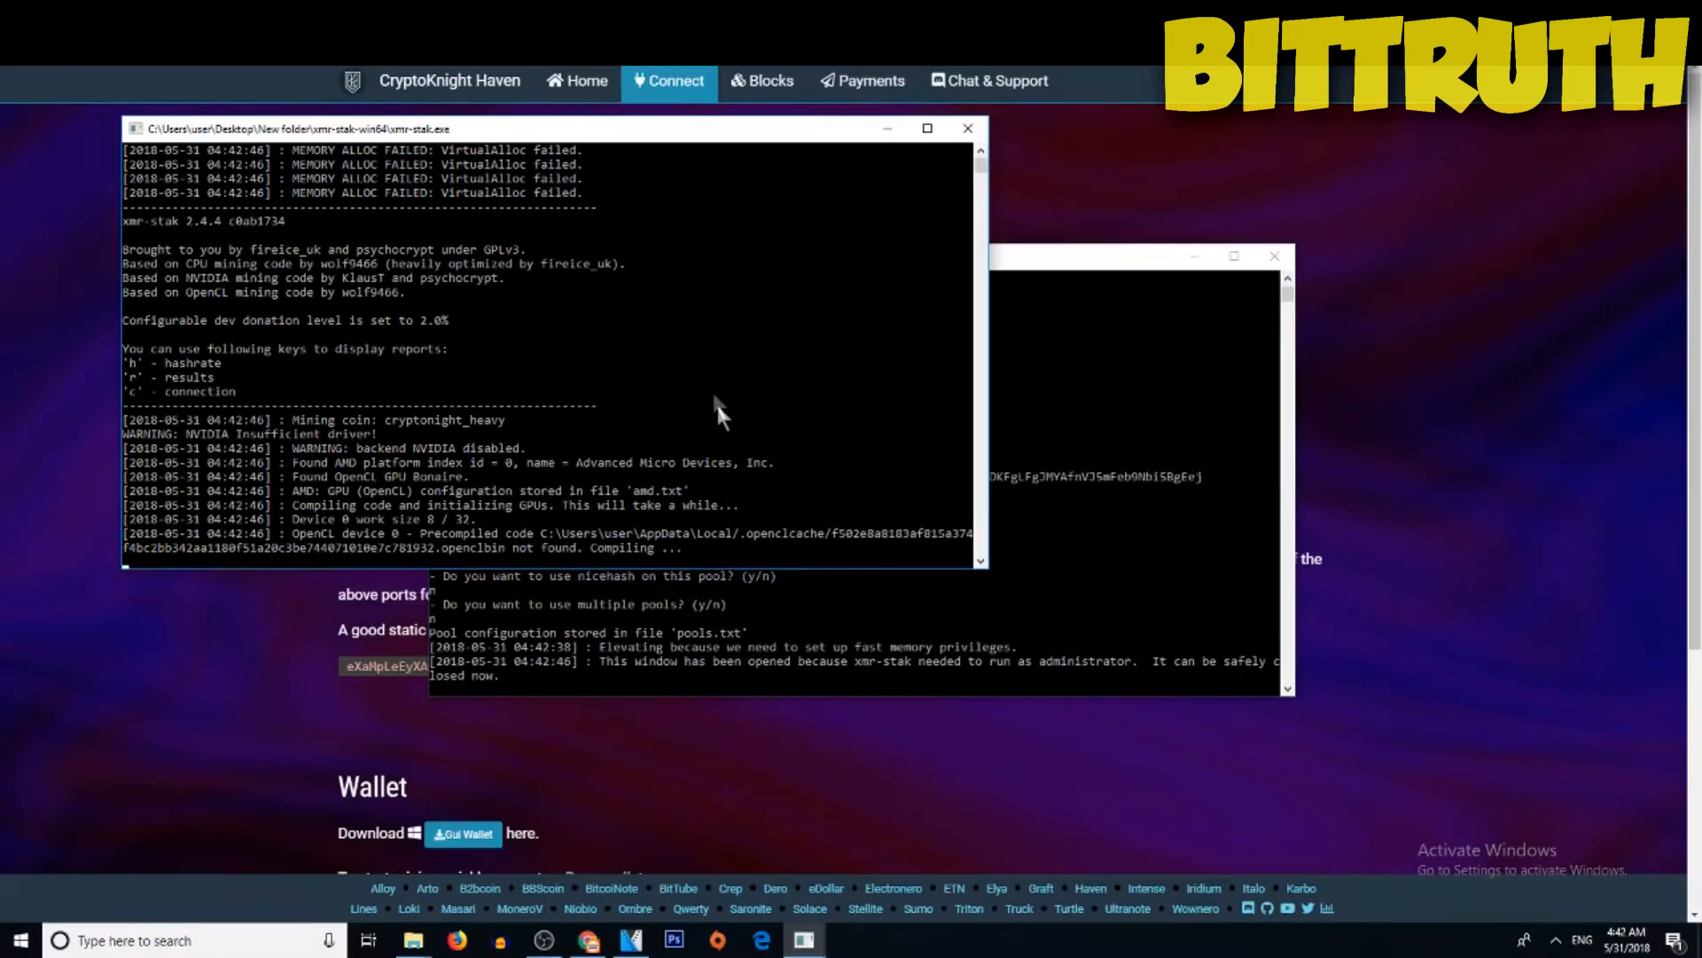
{"action": "mouse_move", "coordinate": [676, 477]}
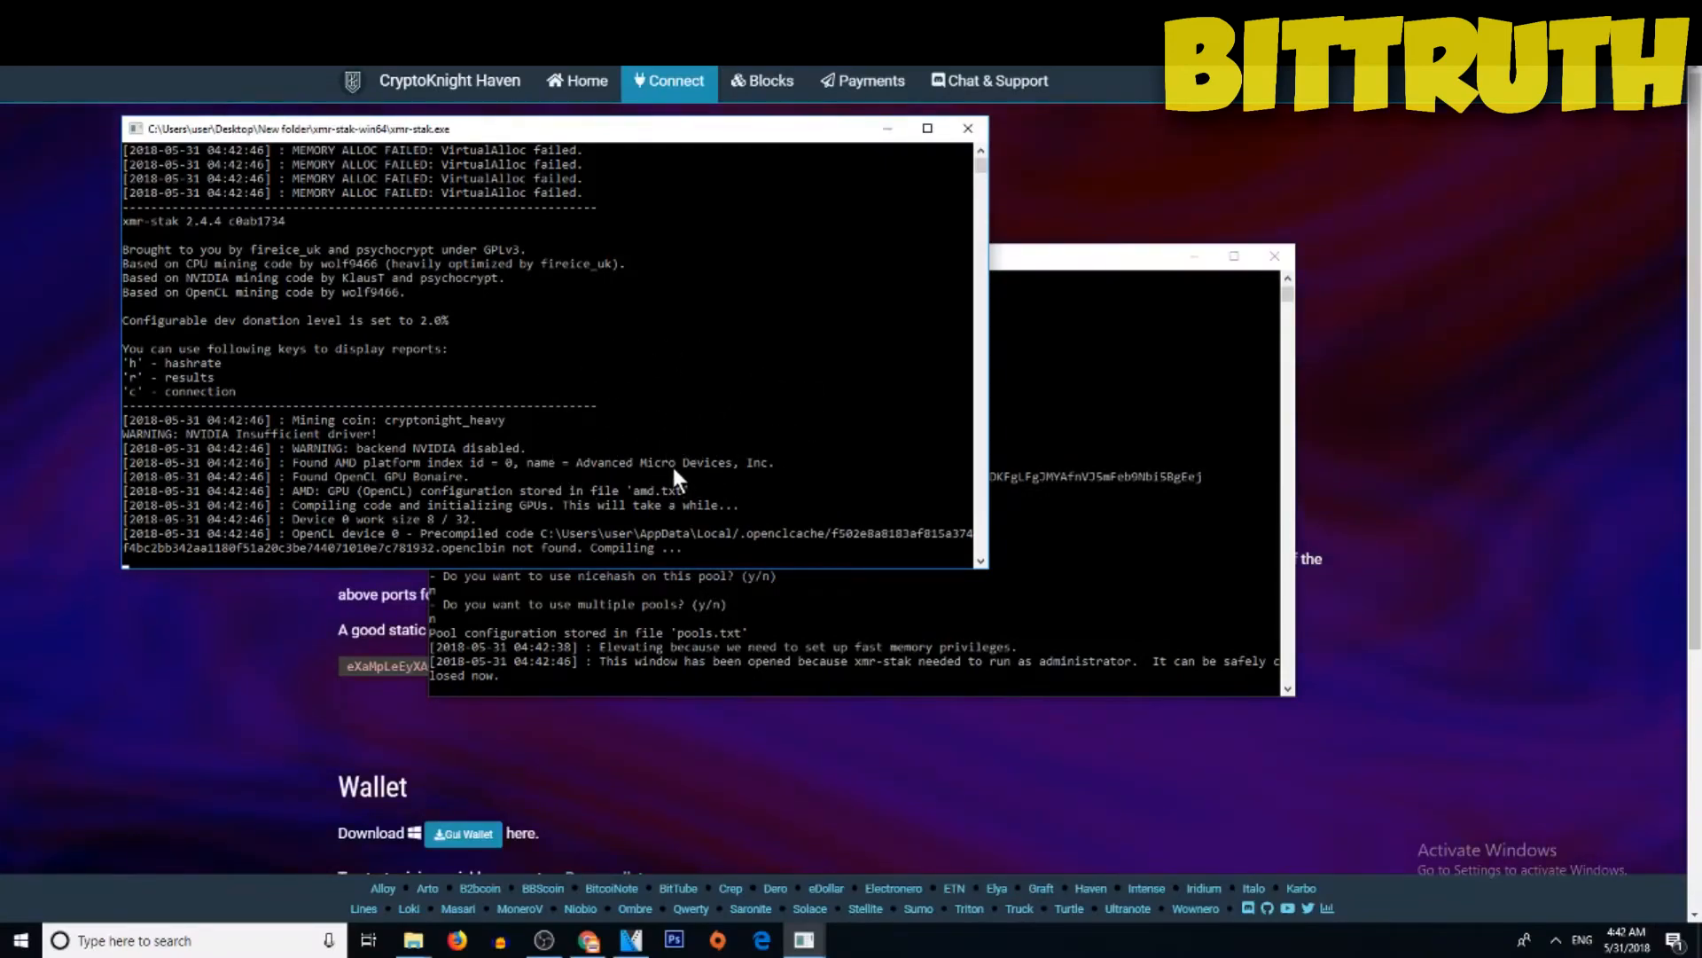